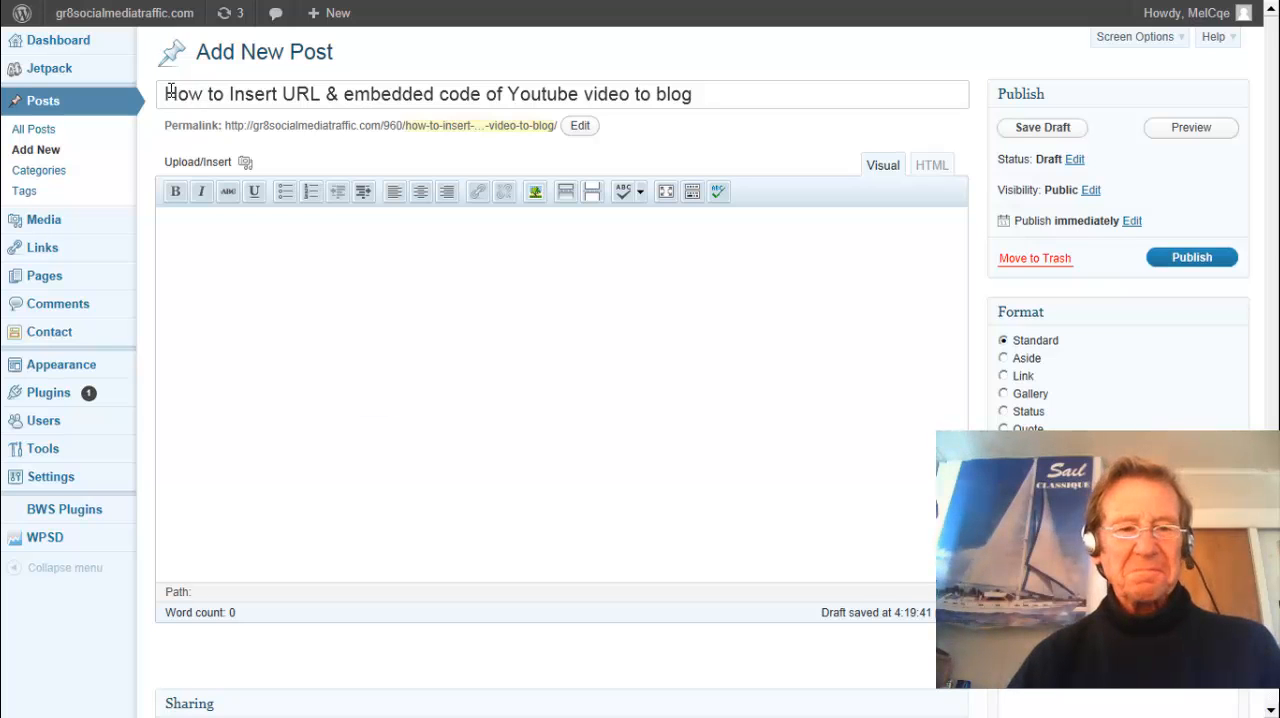
{"action": "mouse_move", "coordinate": [475, 325]}
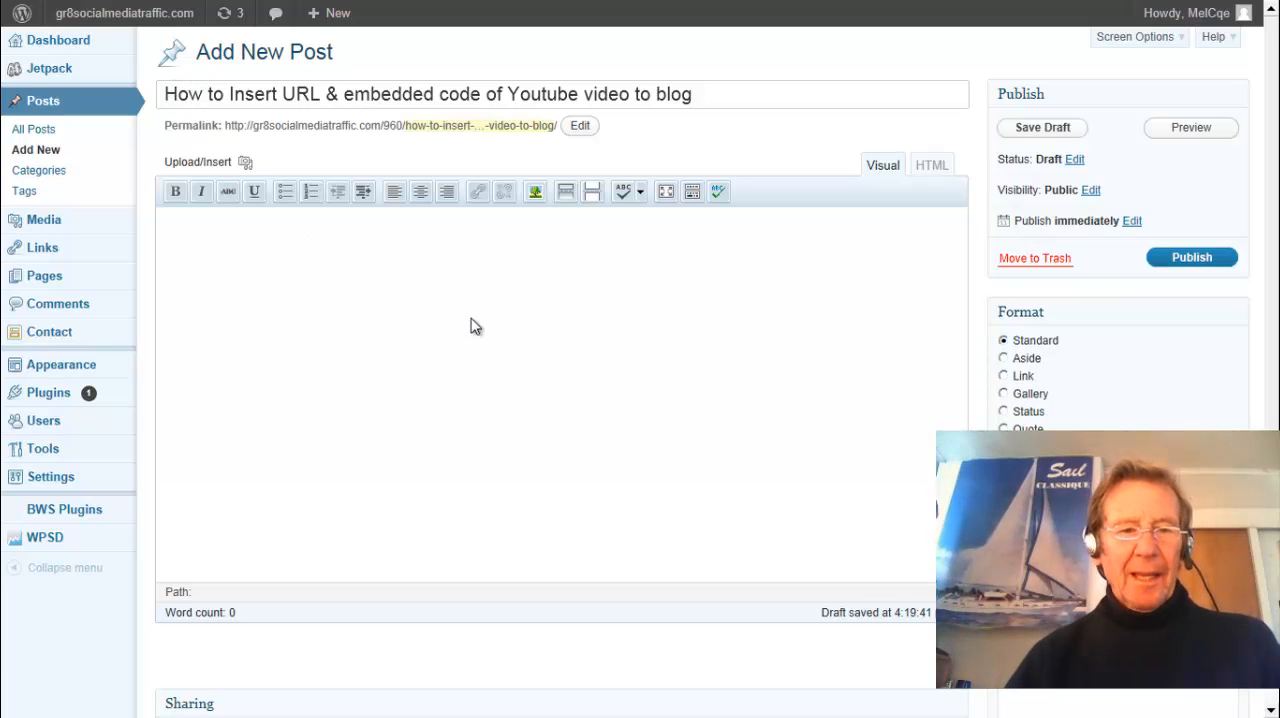
{"action": "mouse_move", "coordinate": [693, 191]}
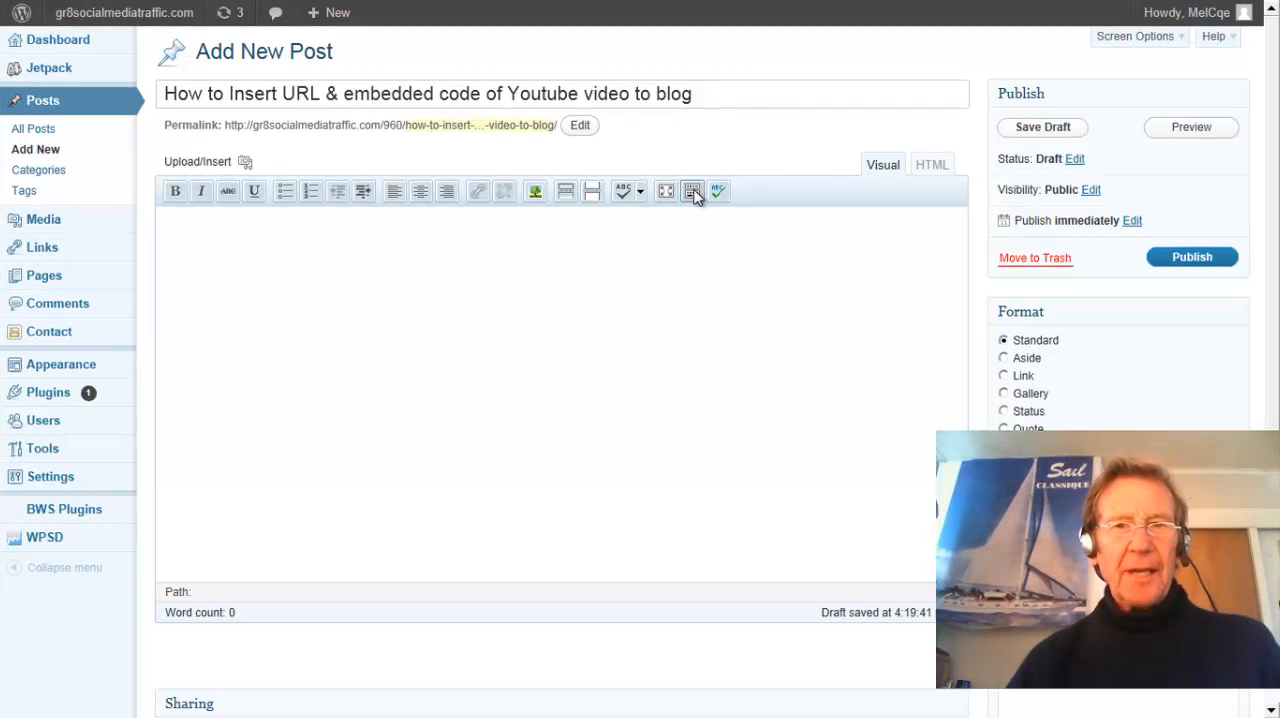
Show the second row of editor tools with the Kitchen Sink button.
{"action": "left_click", "coordinate": [691, 191]}
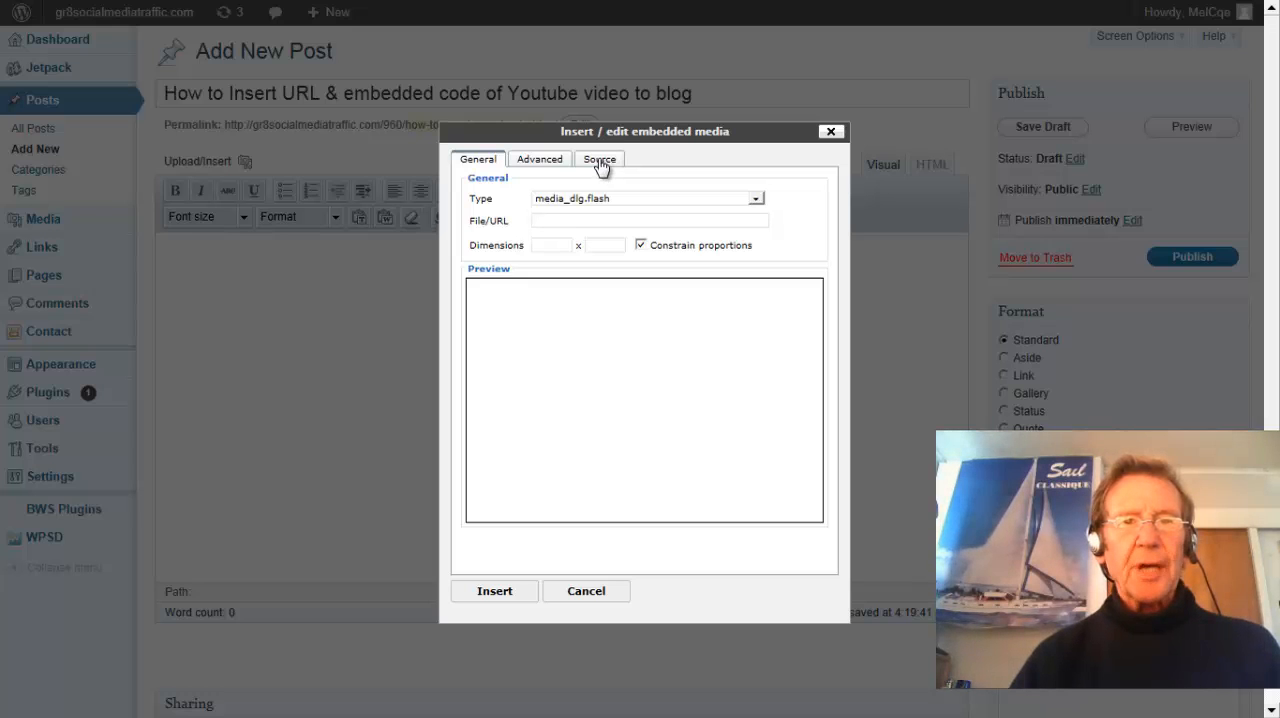
Show the embed dialog's empty Source panel, then switch to the YouTube video page.
{"action": "left_click", "coordinate": [599, 159]}
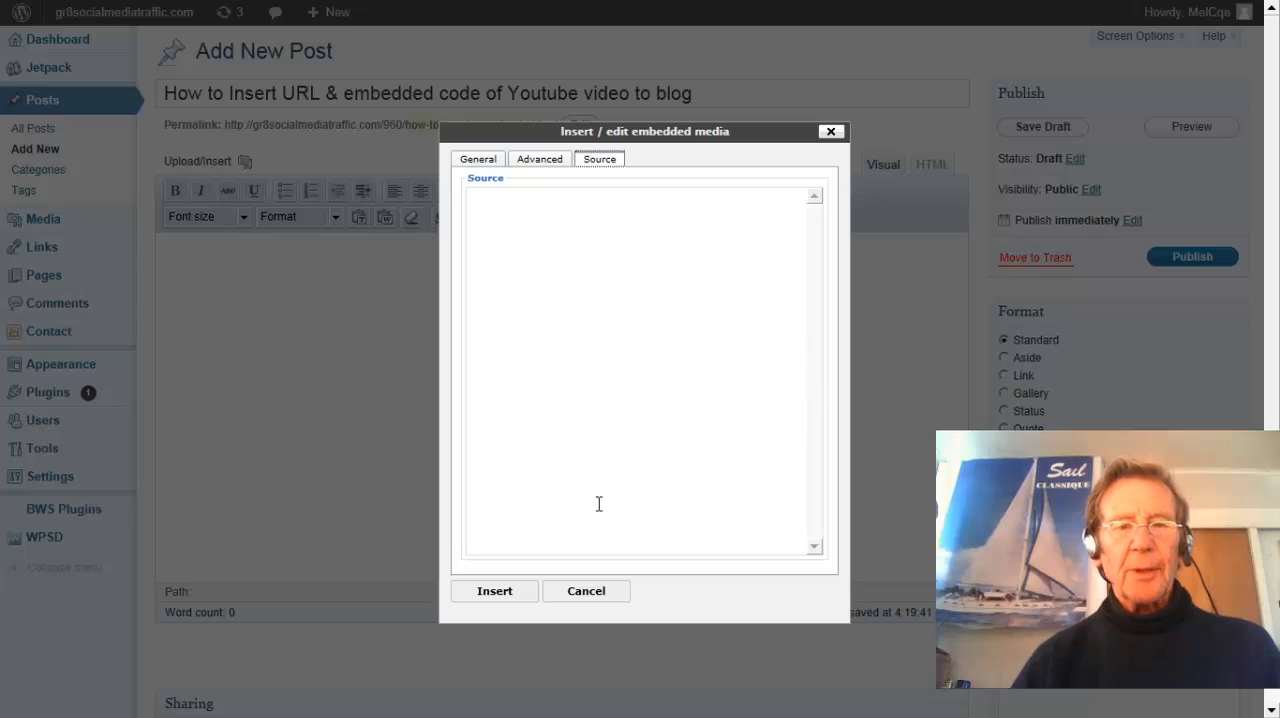
{"action": "mouse_move", "coordinate": [780, 193]}
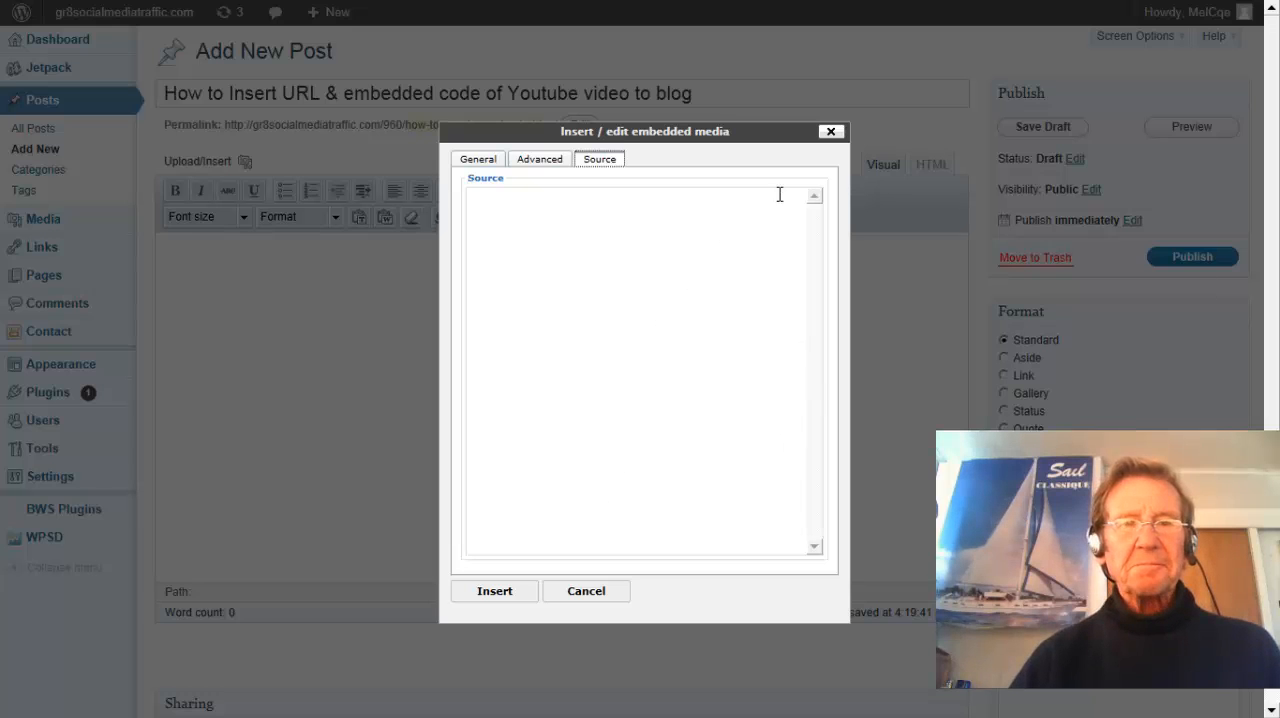
{"action": "mouse_move", "coordinate": [528, 195]}
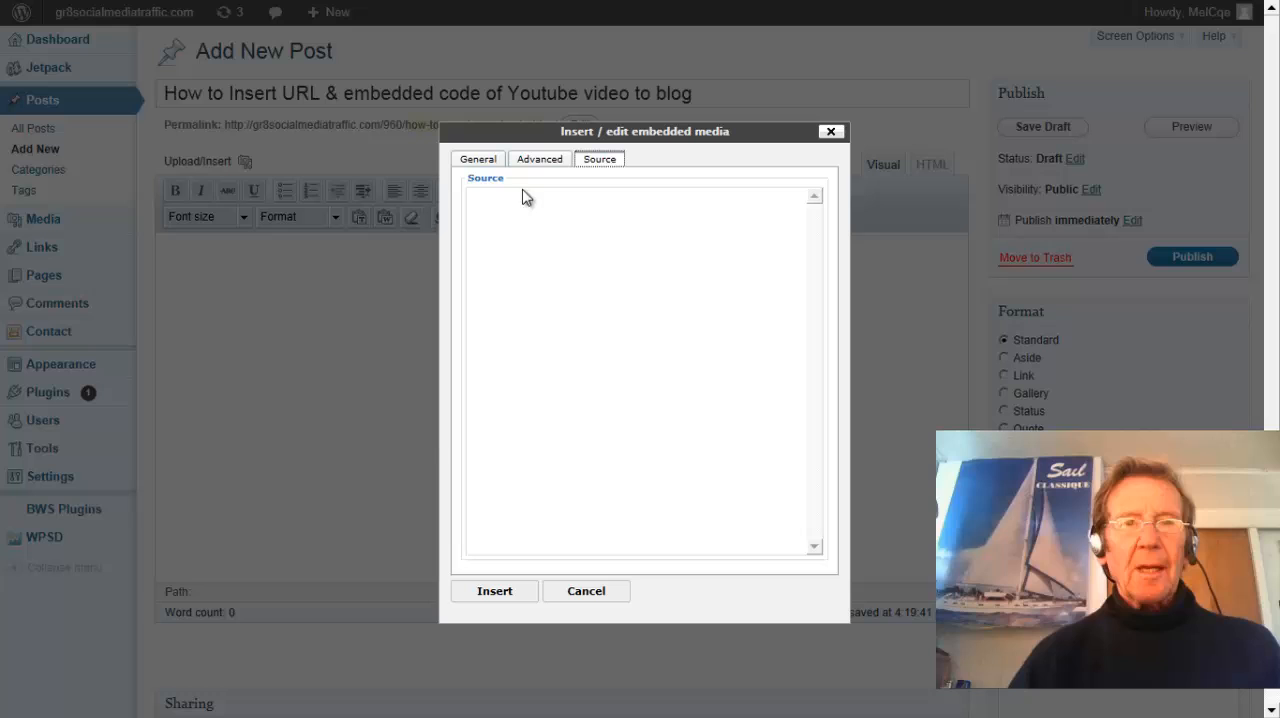
{"action": "left_click", "coordinate": [478, 158]}
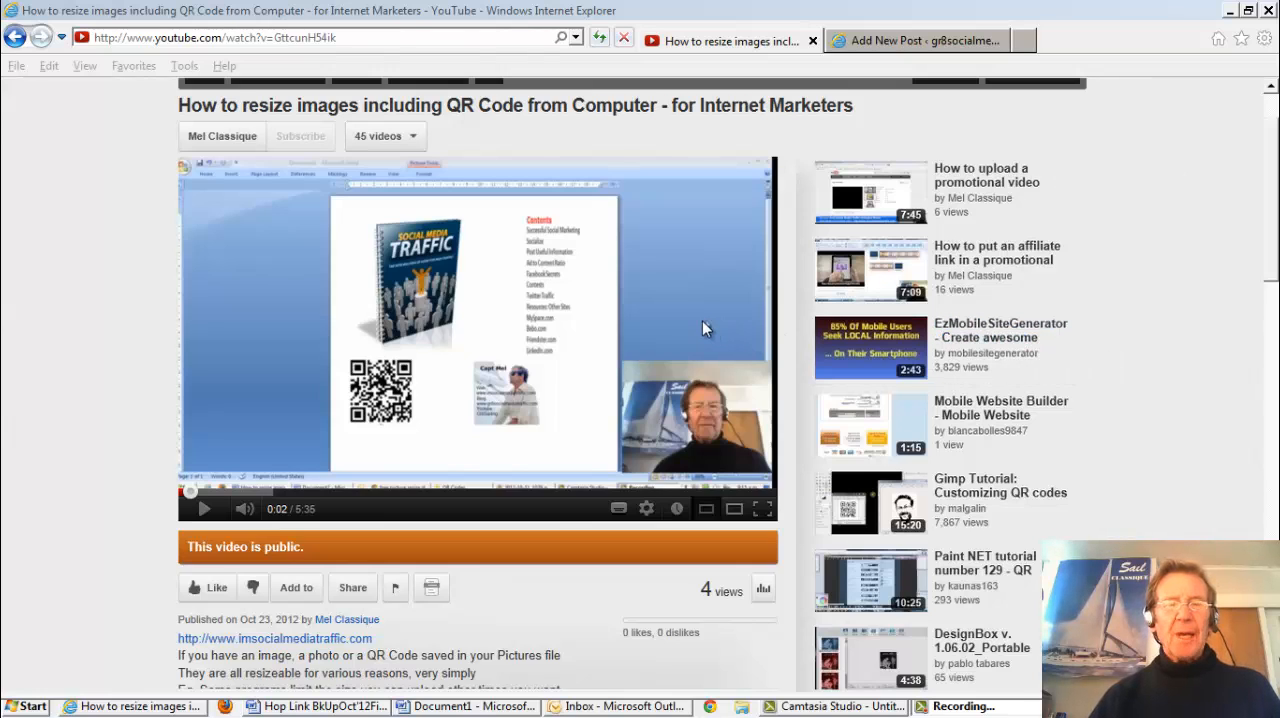
{"action": "mouse_move", "coordinate": [683, 323]}
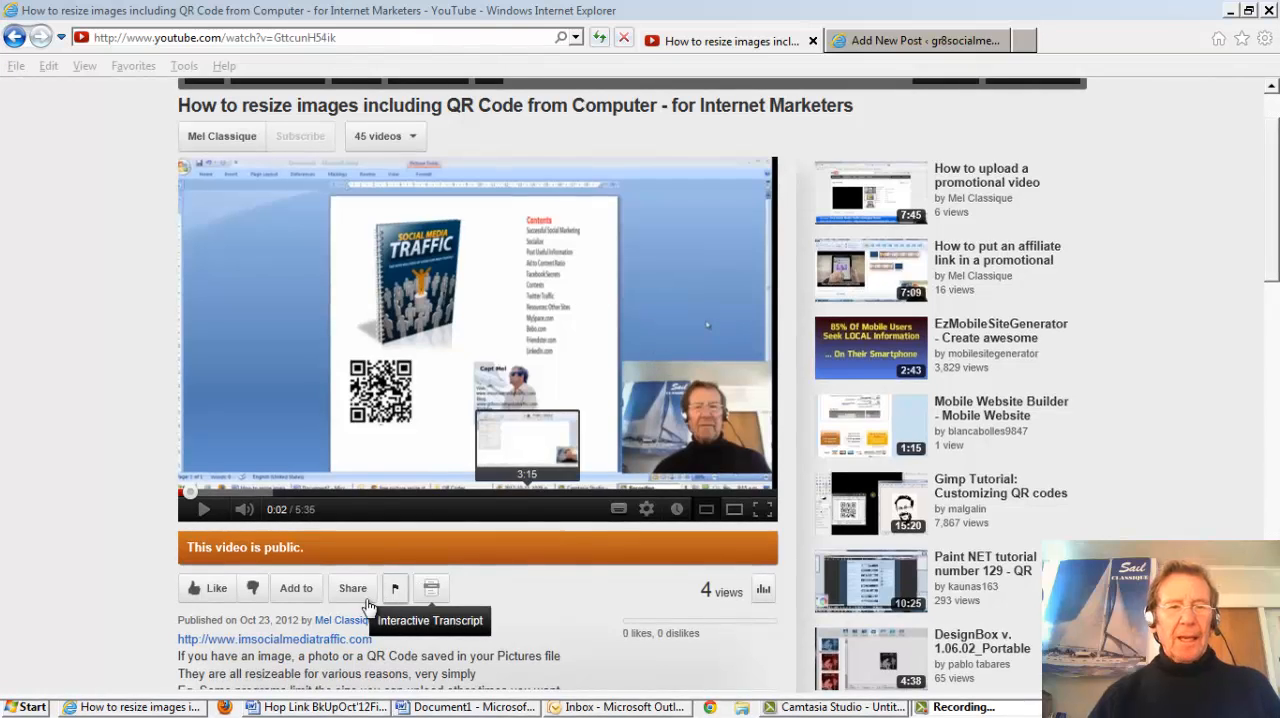
{"action": "left_click", "coordinate": [352, 588]}
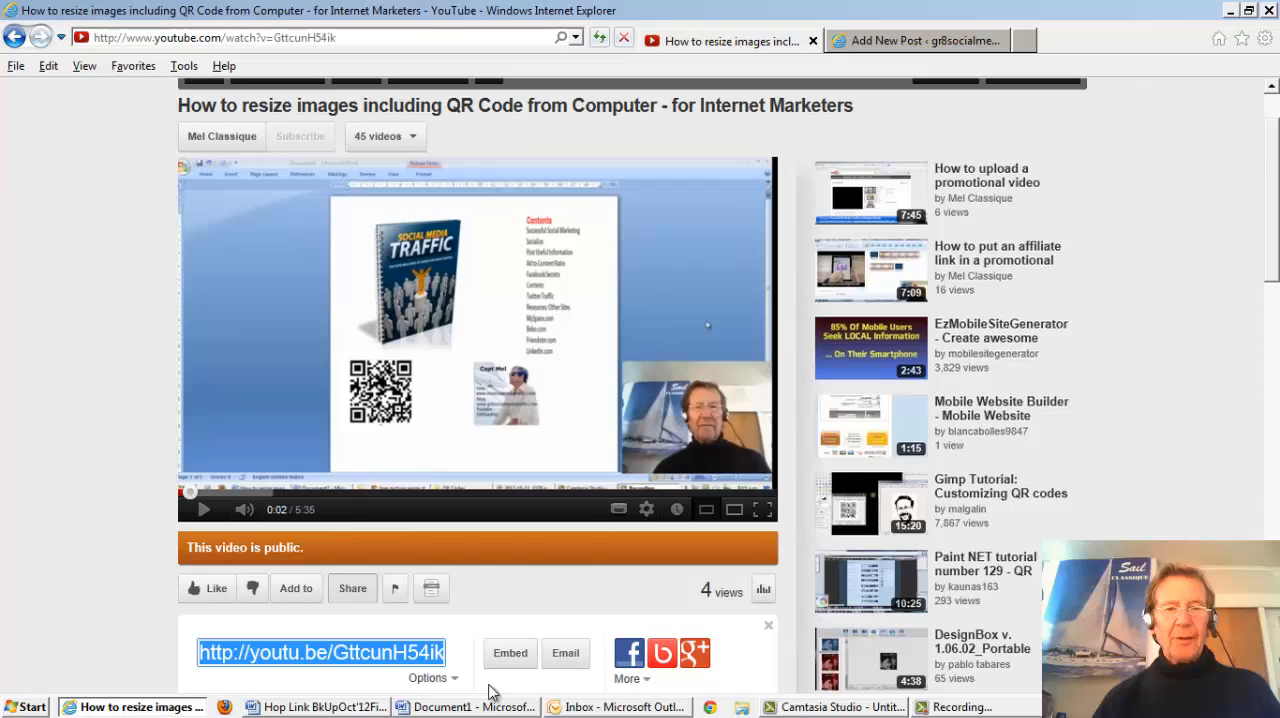
{"action": "mouse_move", "coordinate": [533, 690]}
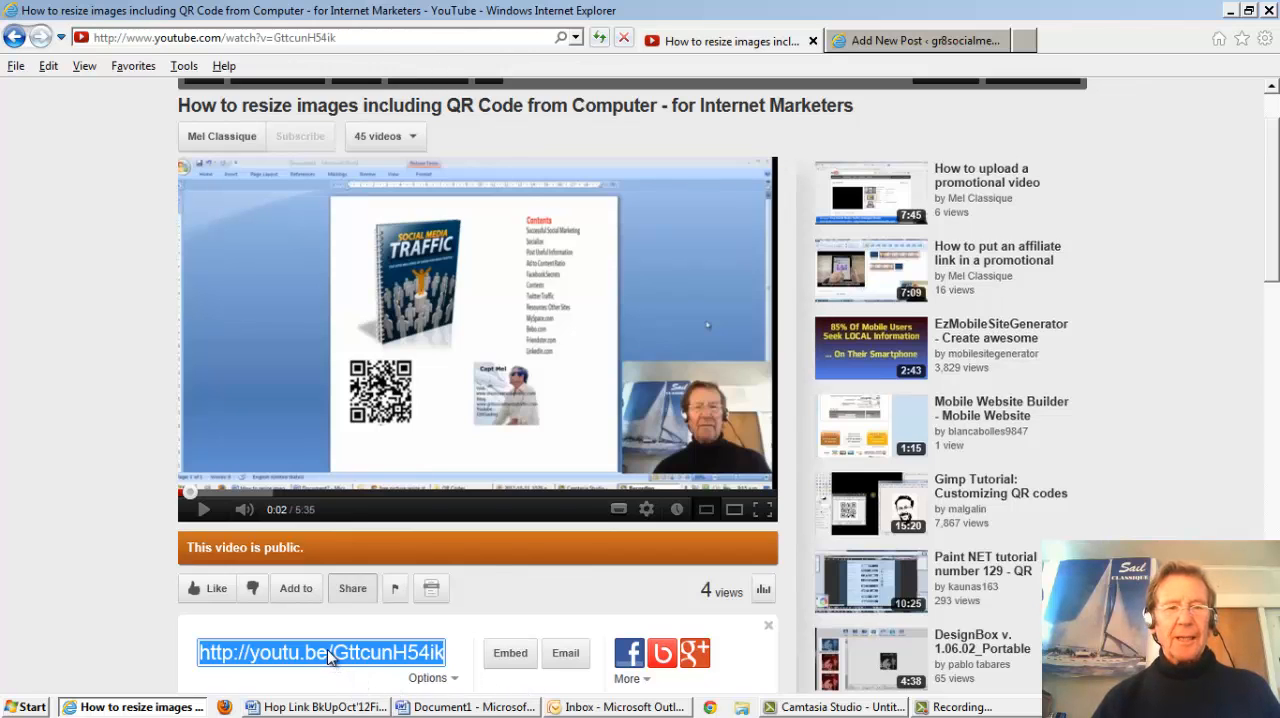
{"action": "right_click", "coordinate": [320, 652]}
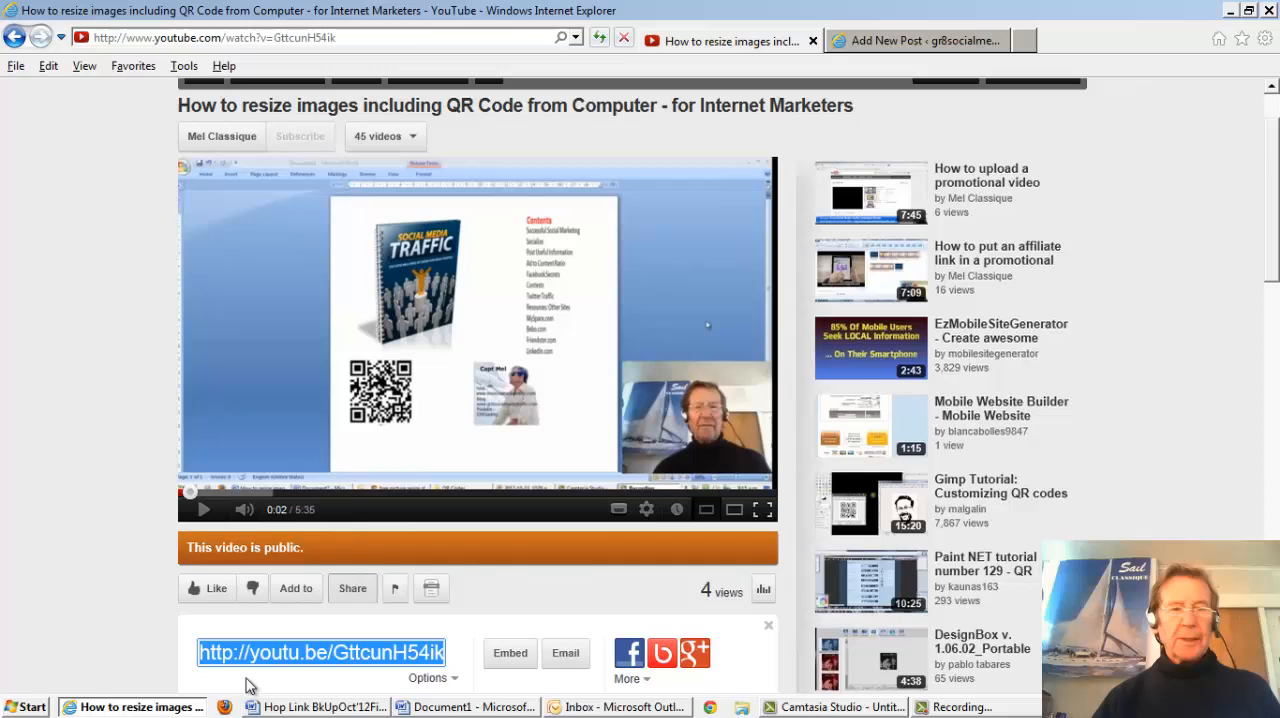
Paste the youtu.be link into the embed dialog's File/URL field and insert the video.
{"action": "left_click", "coordinate": [915, 41]}
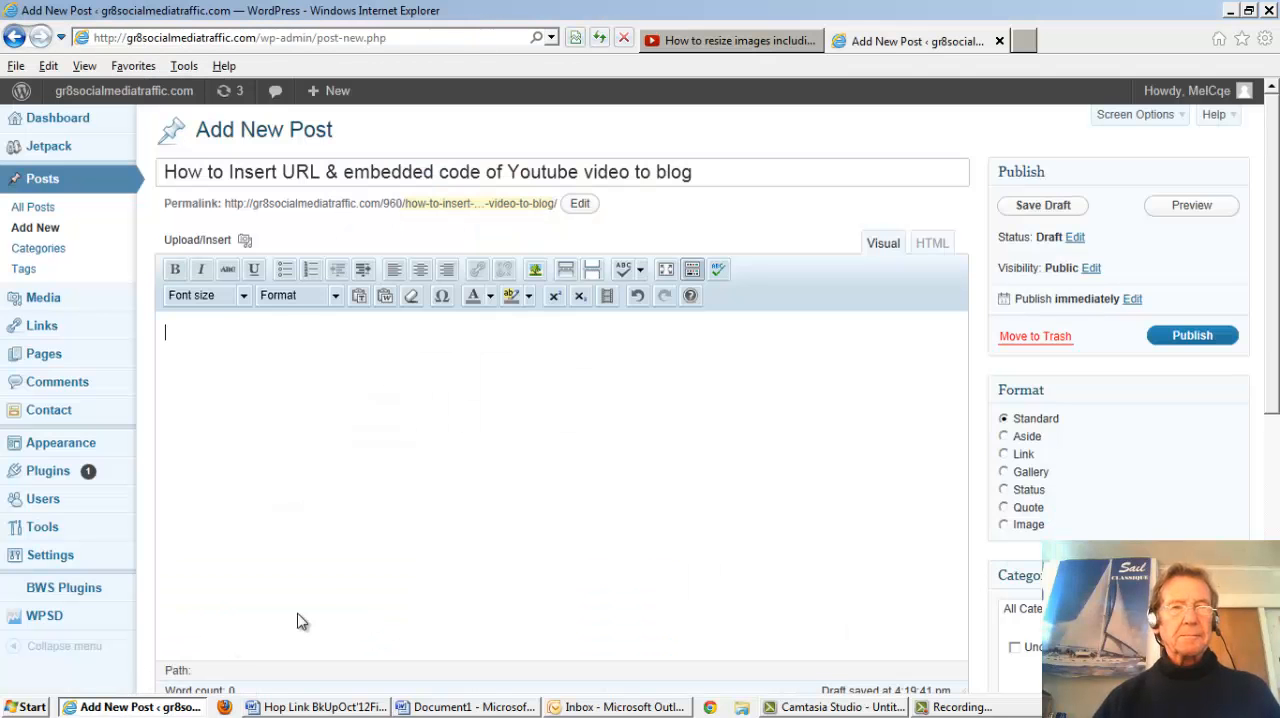
{"action": "mouse_move", "coordinate": [400, 389]}
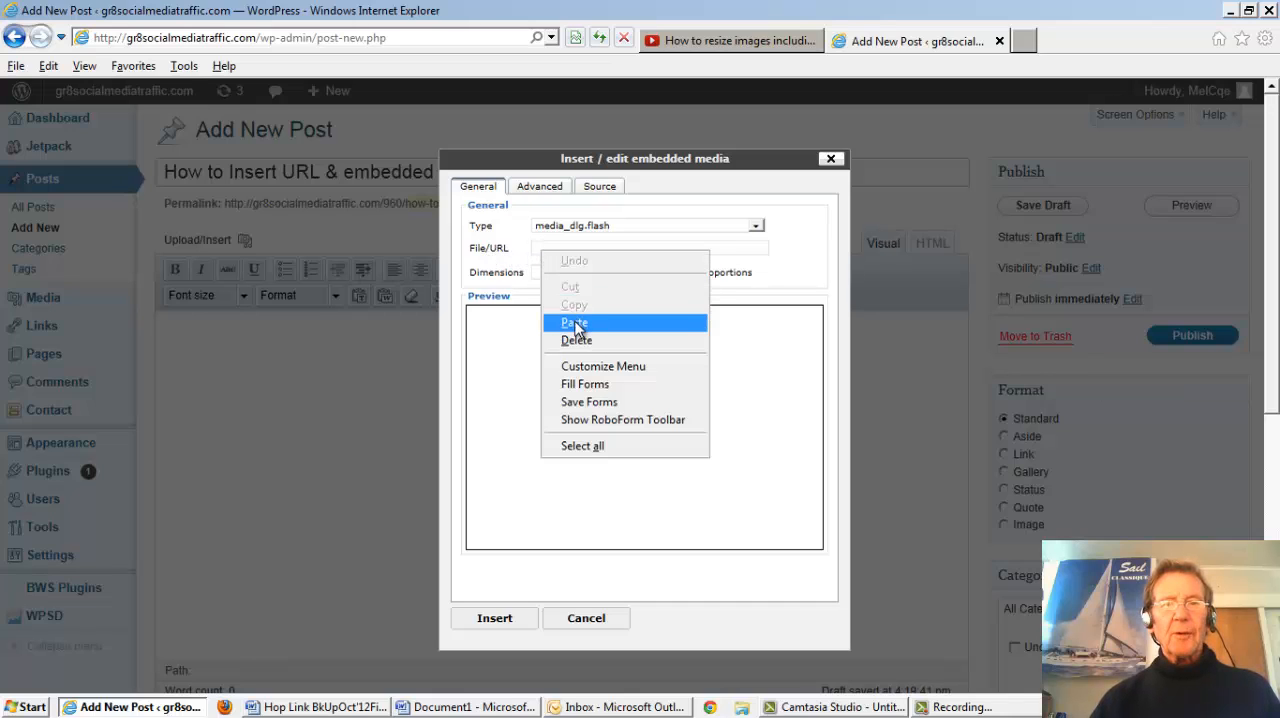
{"action": "left_click", "coordinate": [574, 322]}
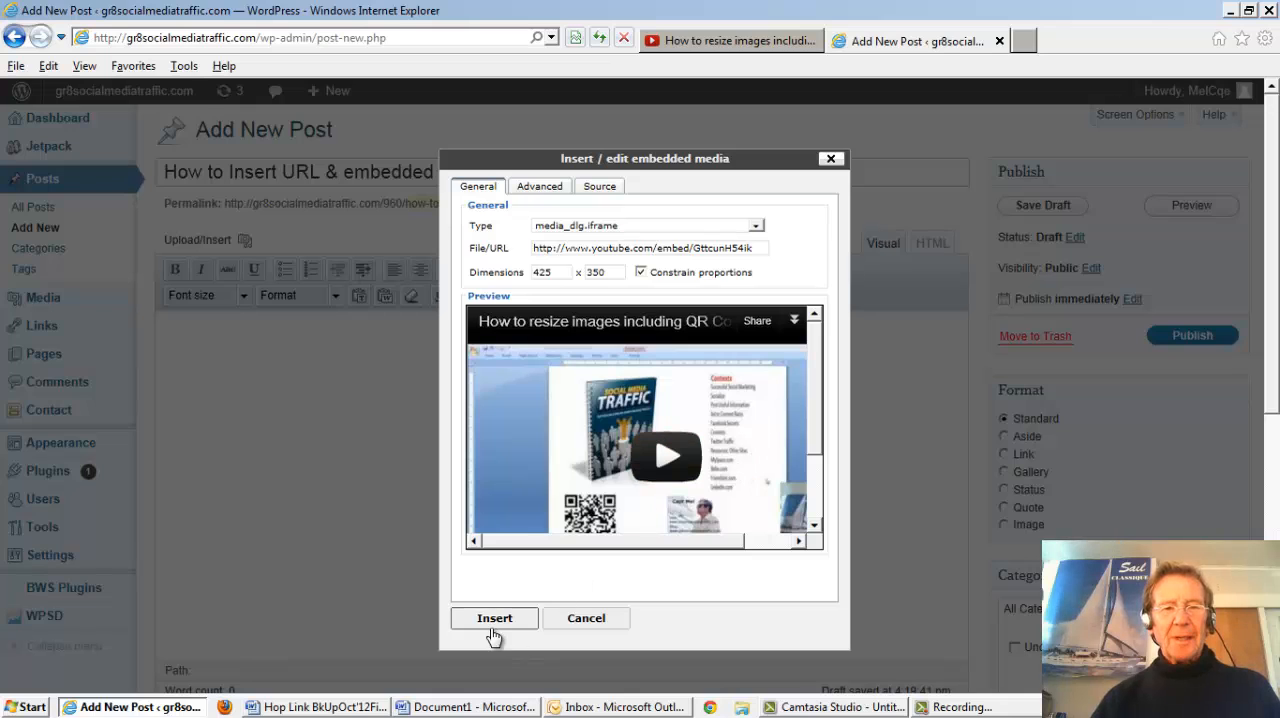
{"action": "left_click", "coordinate": [494, 617]}
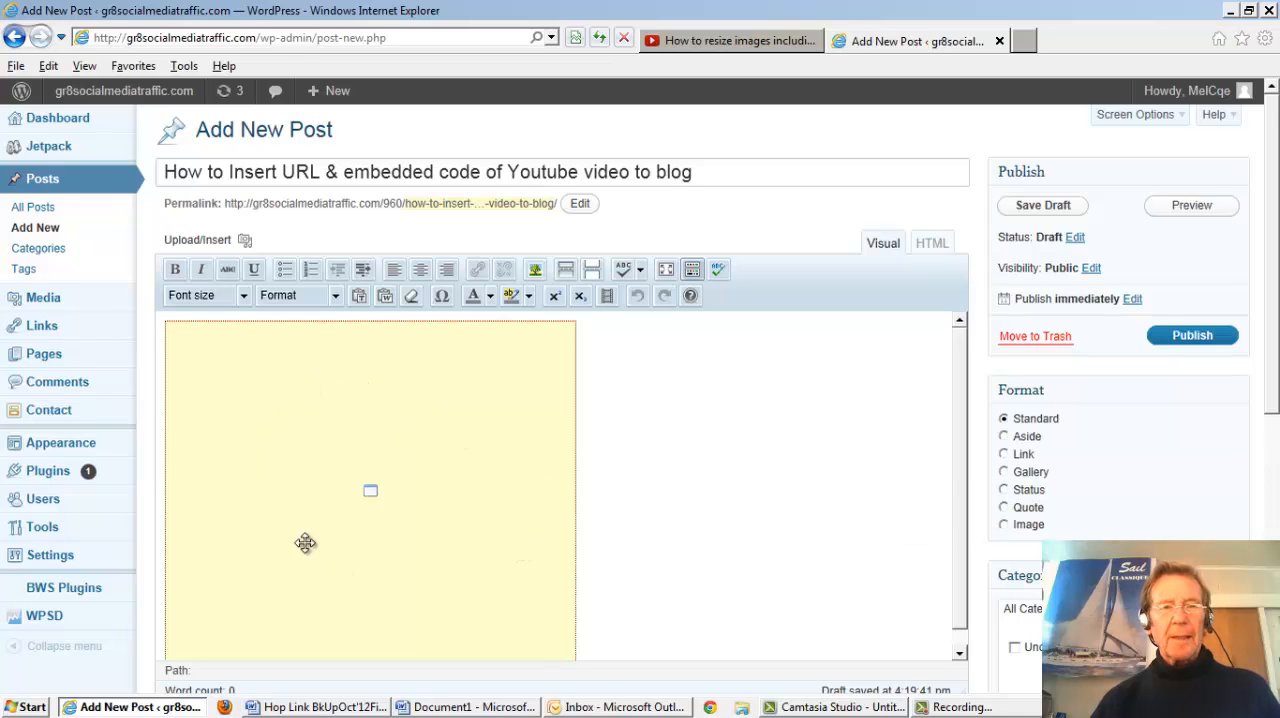
{"action": "mouse_move", "coordinate": [447, 595]}
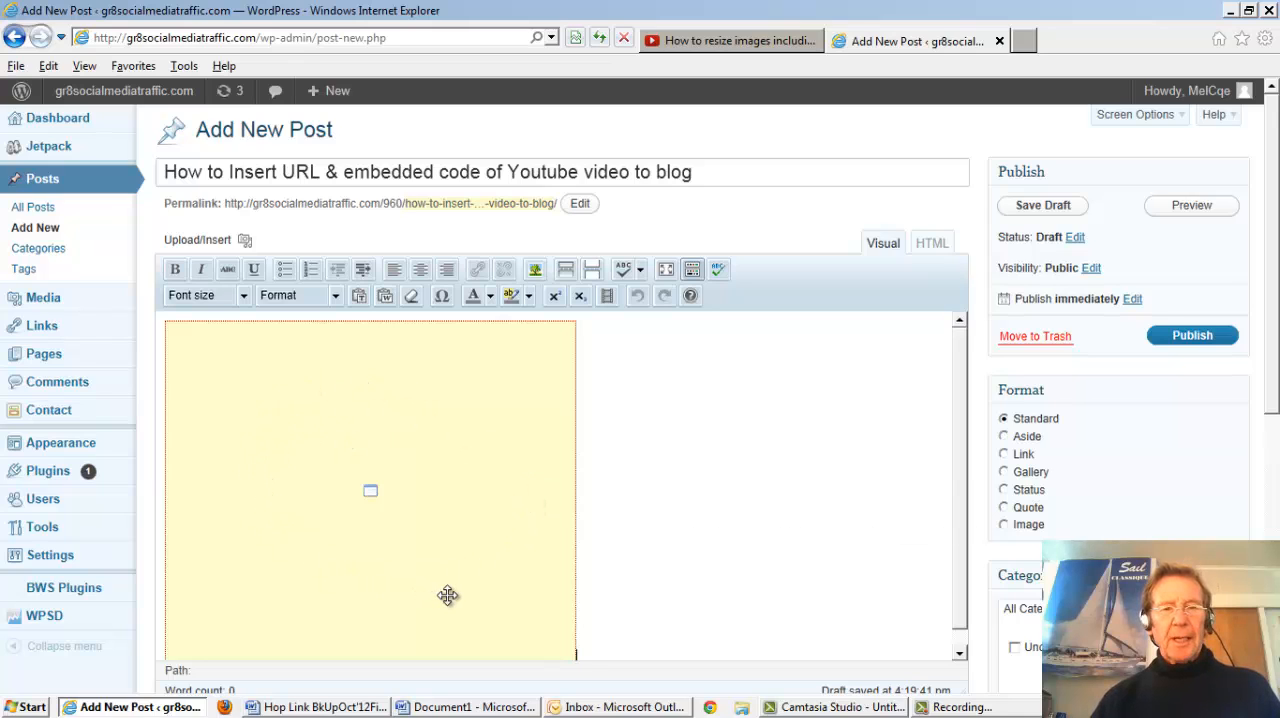
{"action": "mouse_move", "coordinate": [485, 443]}
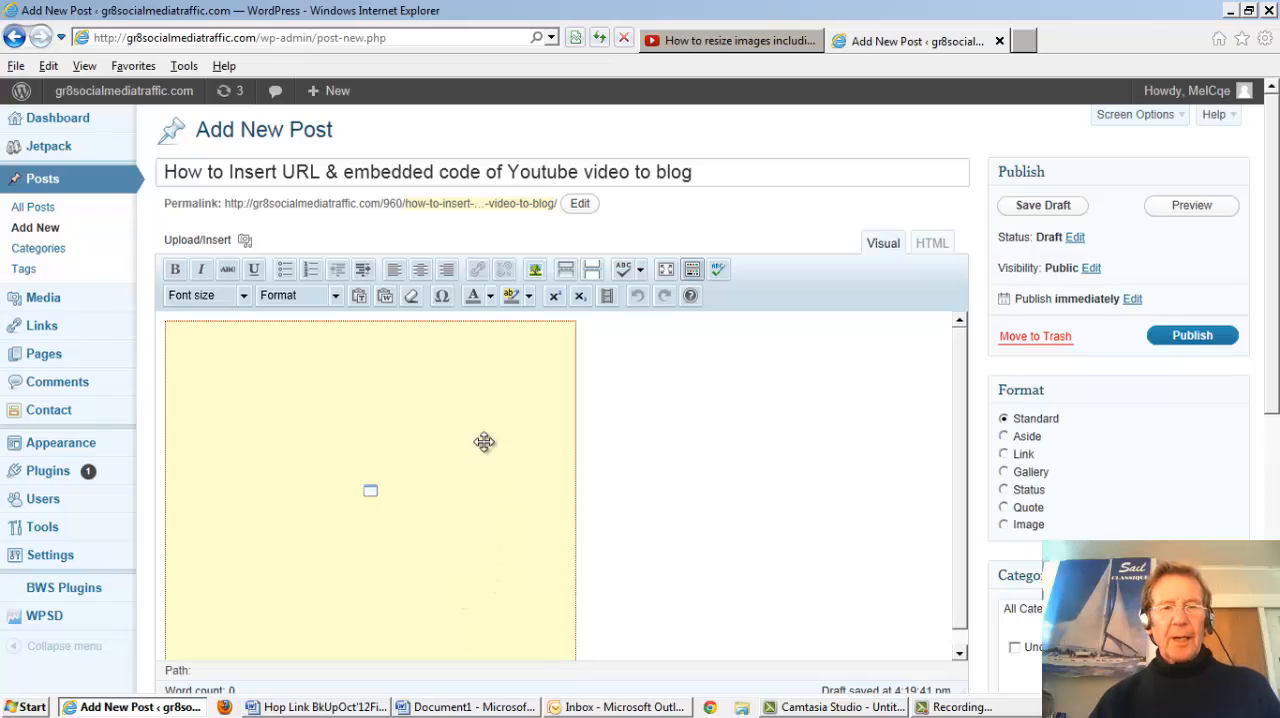
{"action": "mouse_move", "coordinate": [506, 622]}
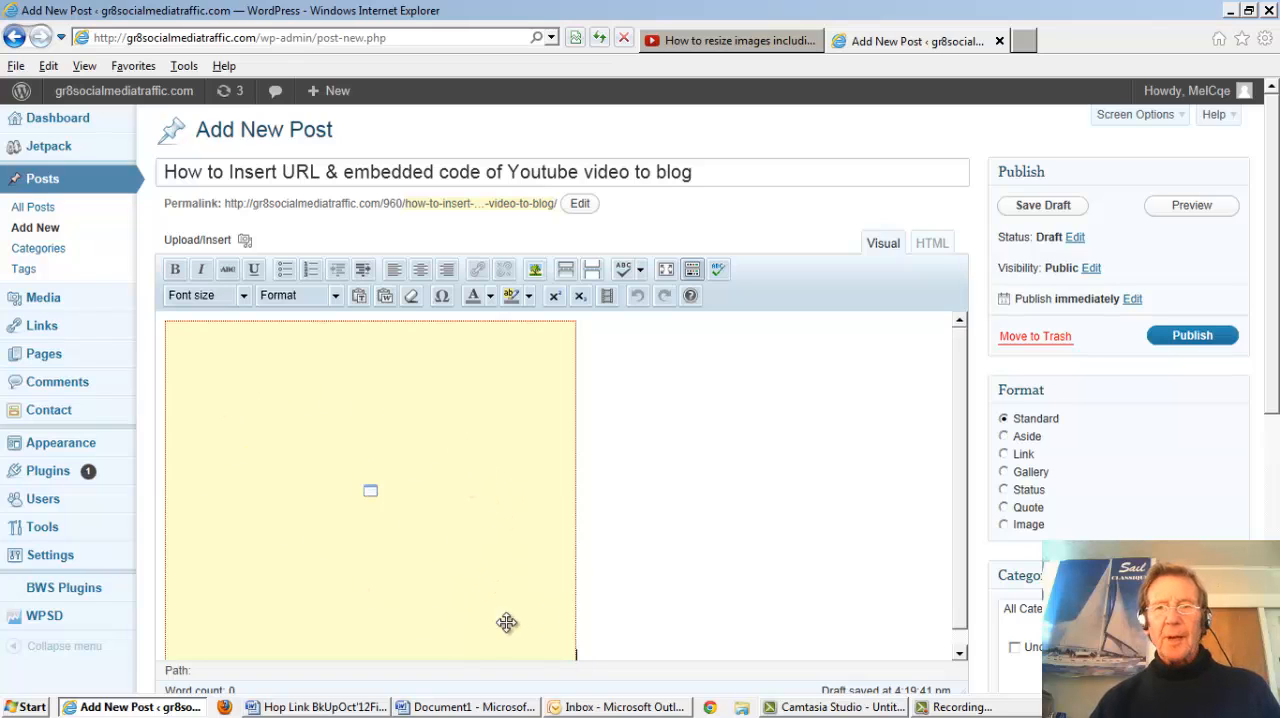
{"action": "mouse_move", "coordinate": [497, 519]}
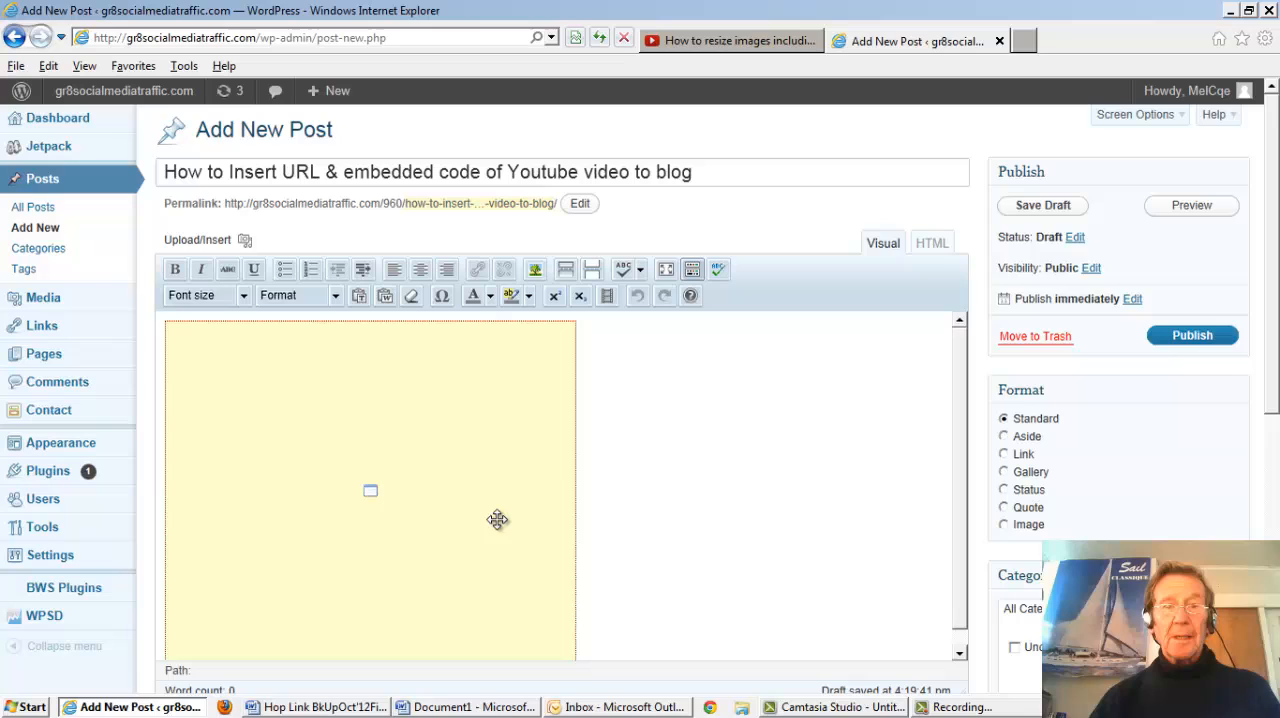
{"action": "mouse_move", "coordinate": [549, 504]}
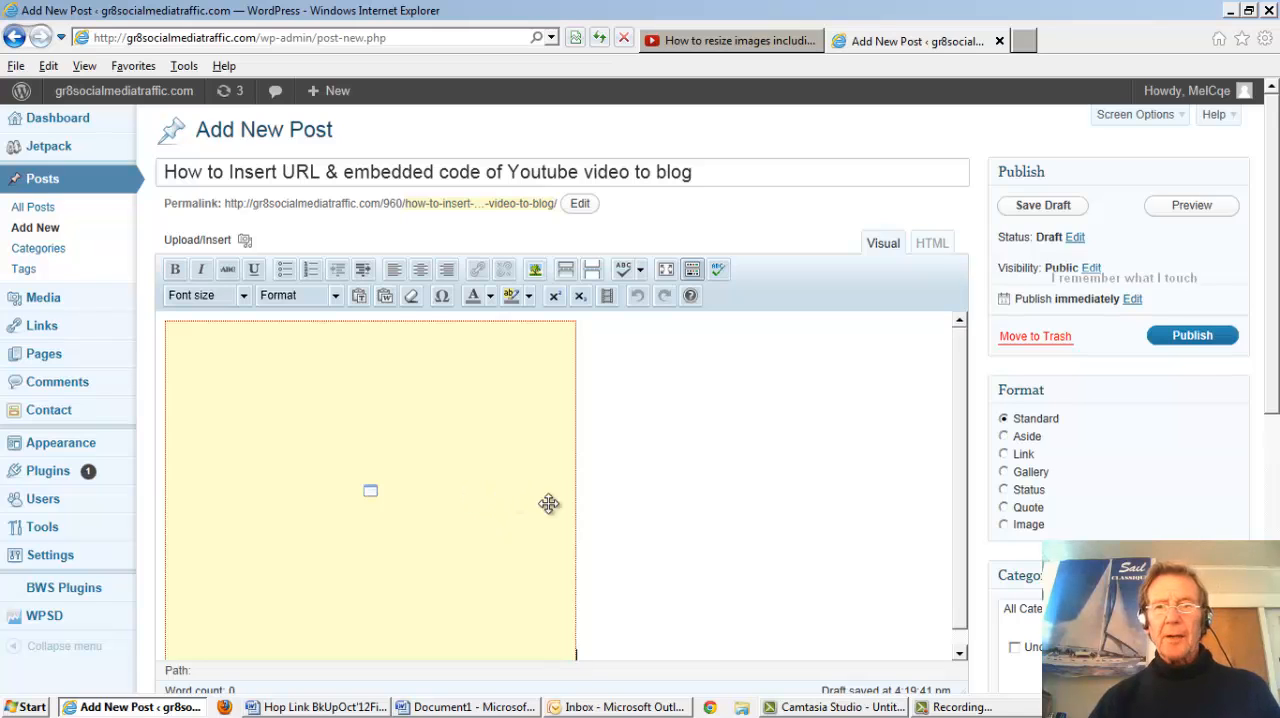
{"action": "mouse_move", "coordinate": [770, 504]}
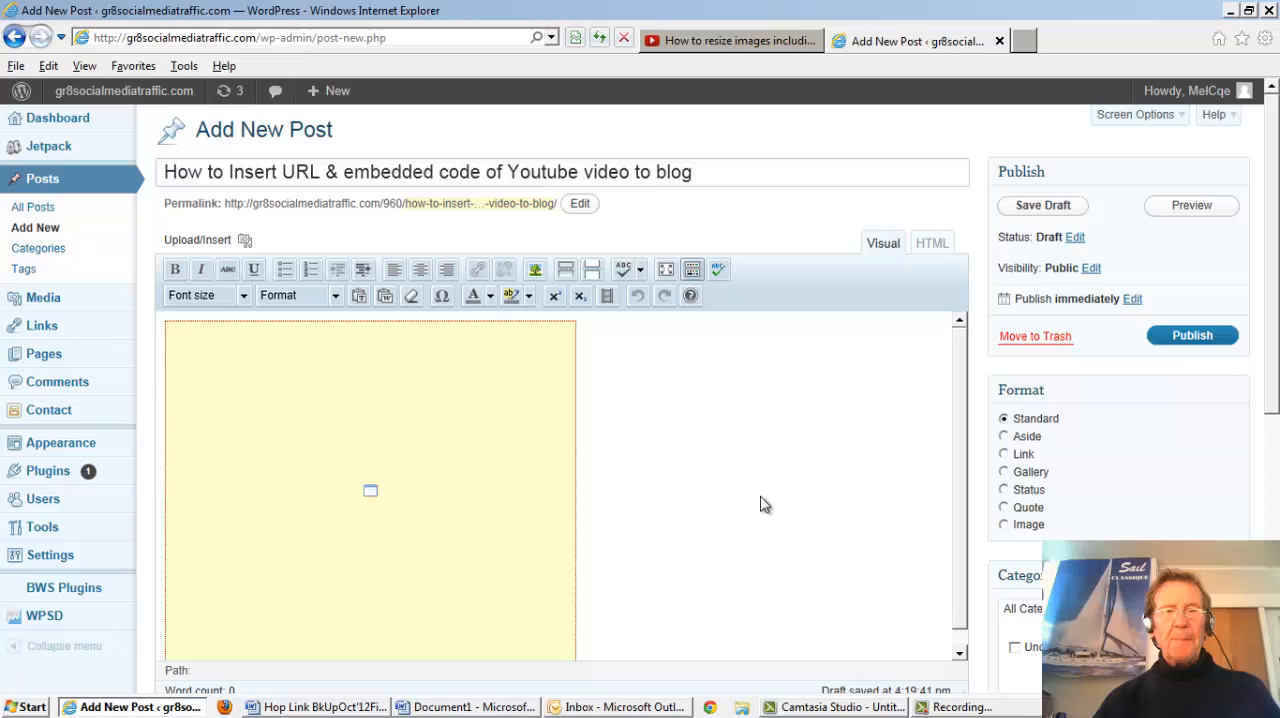
{"action": "mouse_move", "coordinate": [750, 567]}
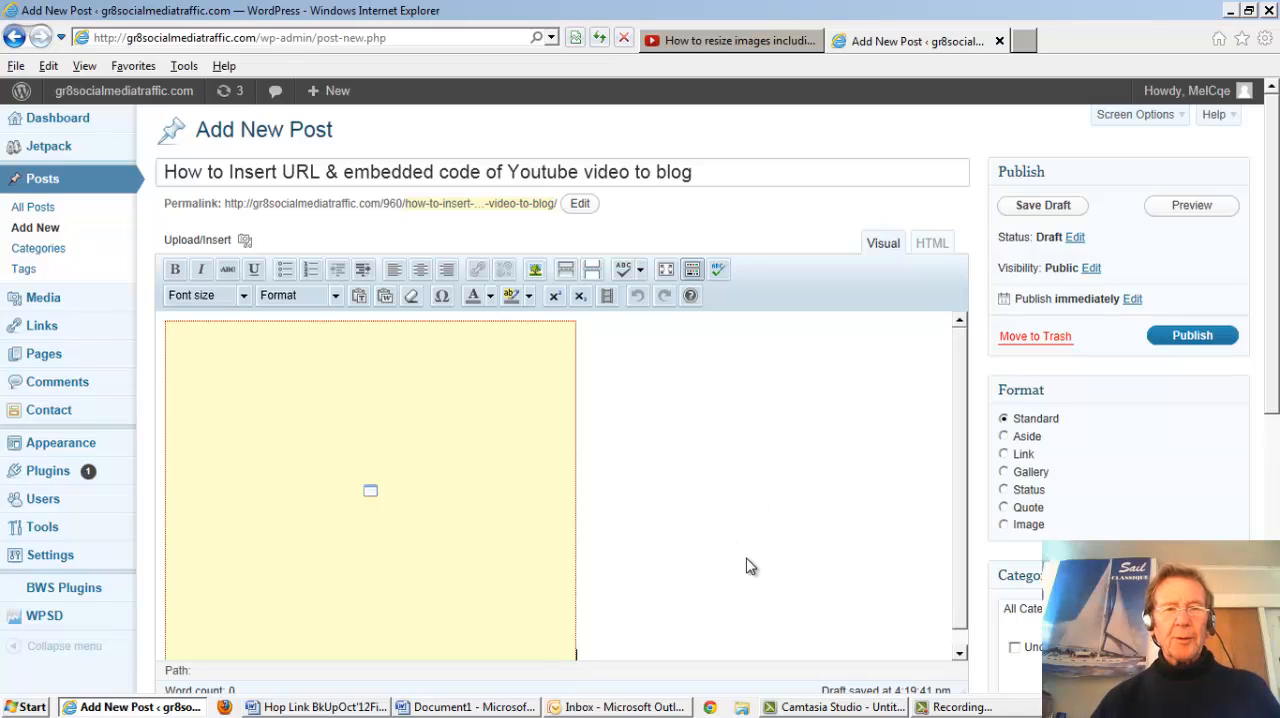
{"action": "mouse_move", "coordinate": [113, 707]}
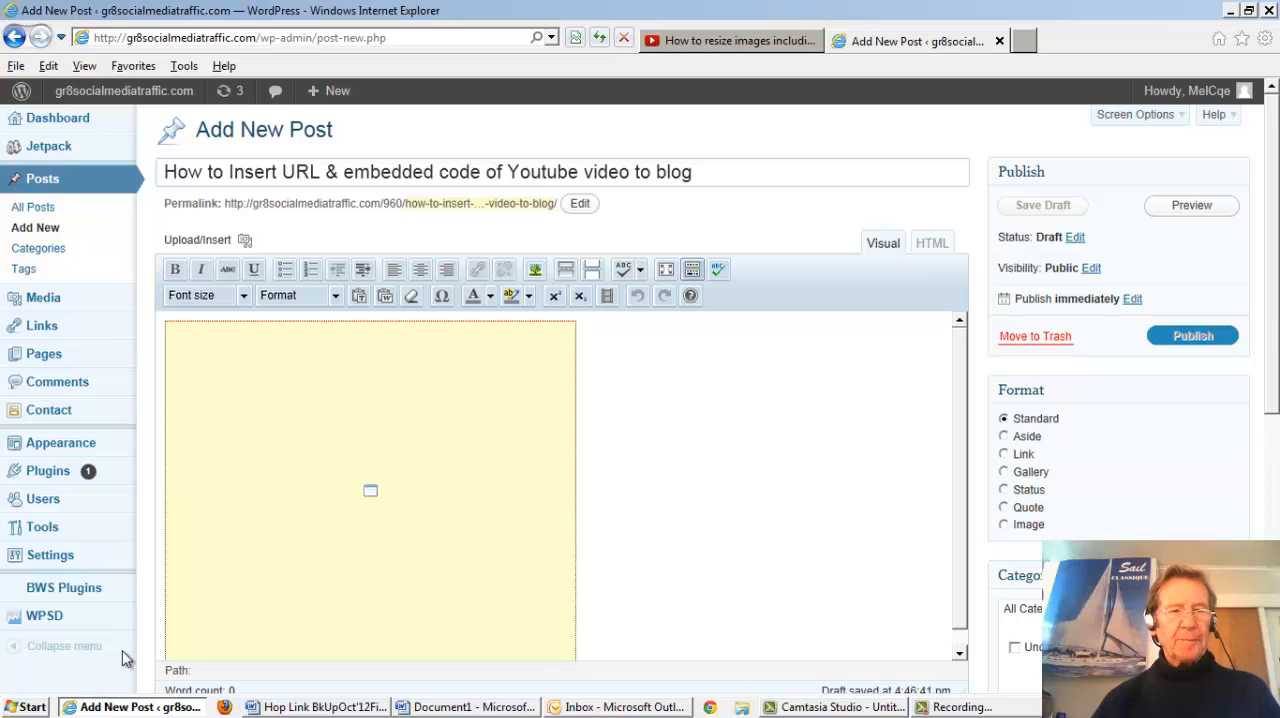
Copy the QR Code resizing video's iframe embed code and return to the WordPress draft.
{"action": "left_click", "coordinate": [730, 40]}
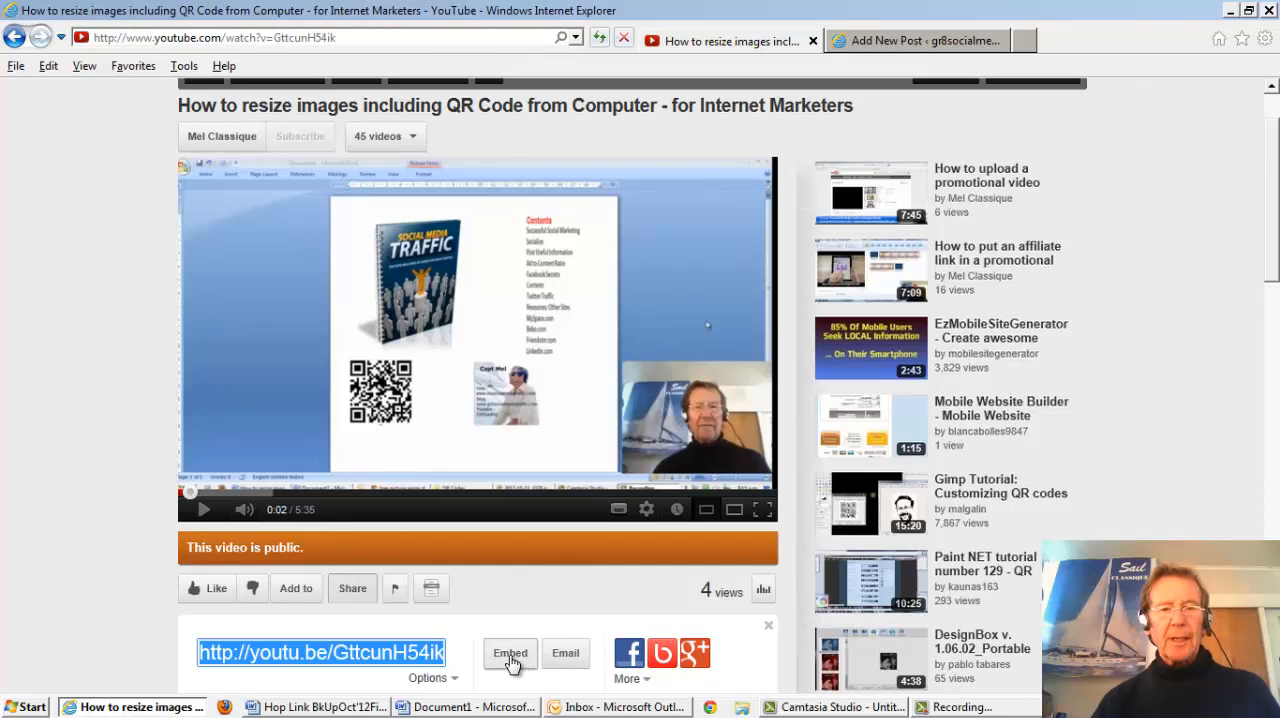
{"action": "left_click", "coordinate": [509, 653]}
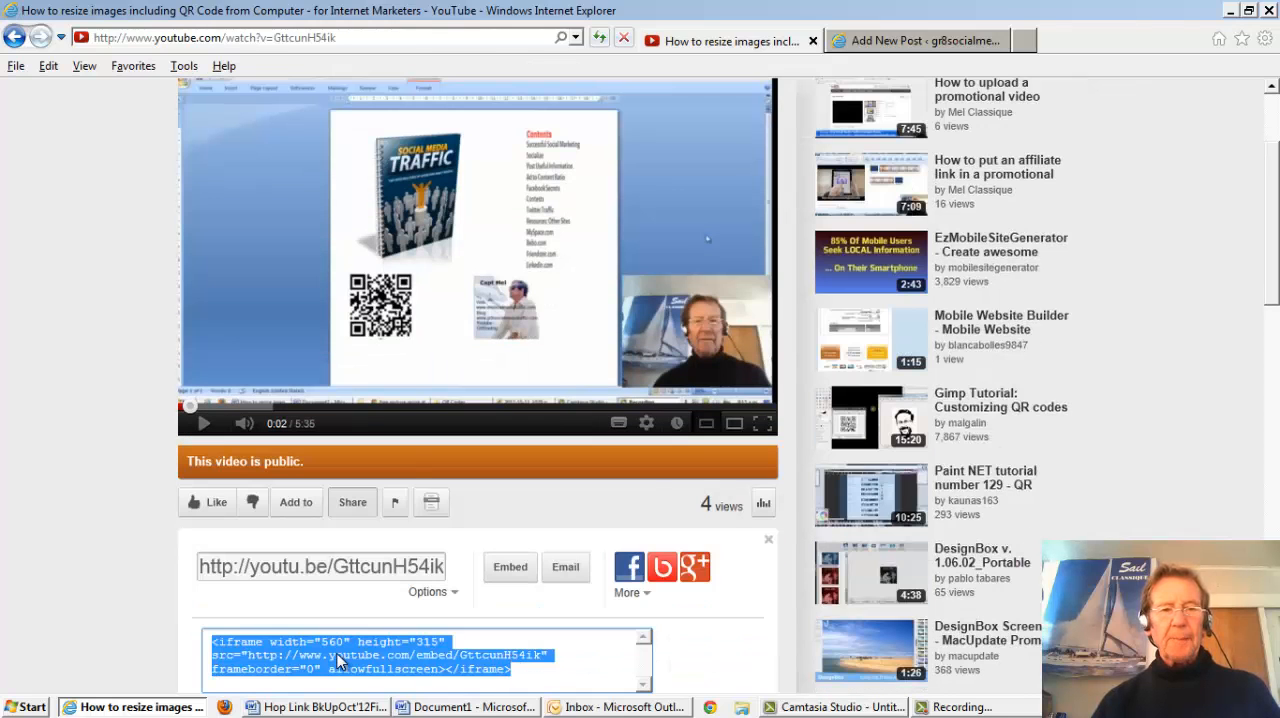
{"action": "right_click", "coordinate": [340, 660]}
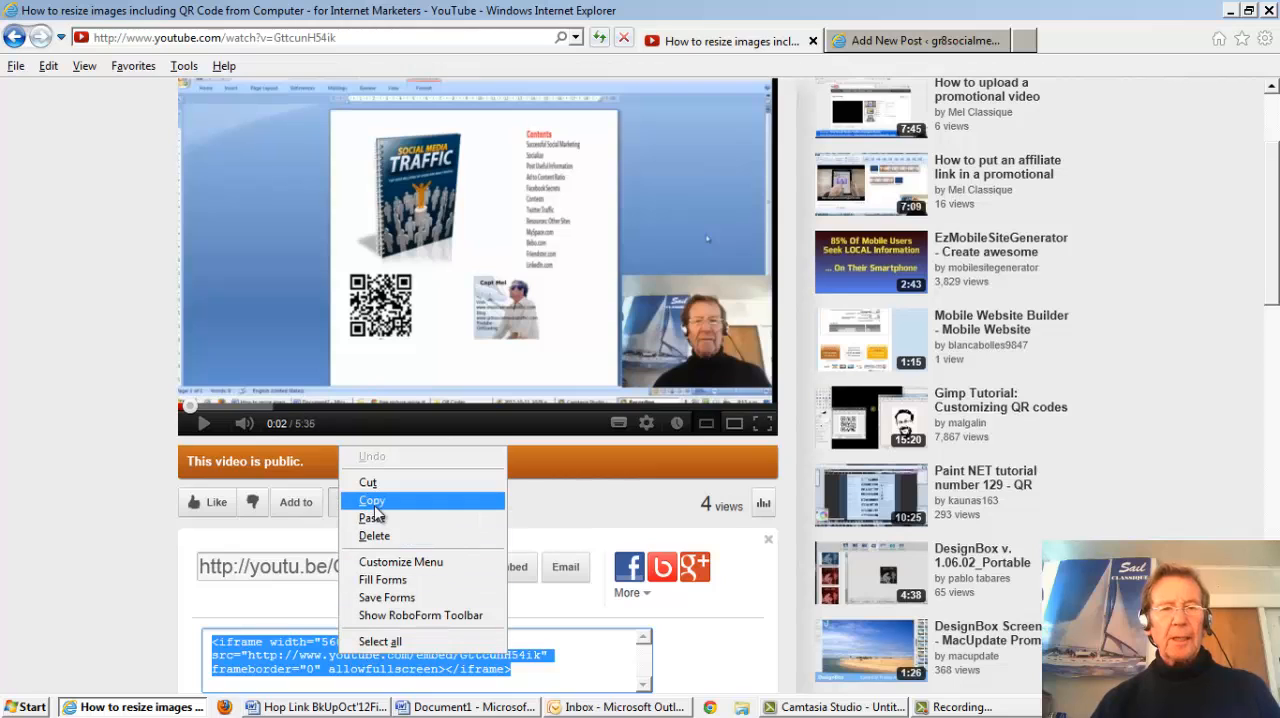
{"action": "left_click", "coordinate": [371, 500]}
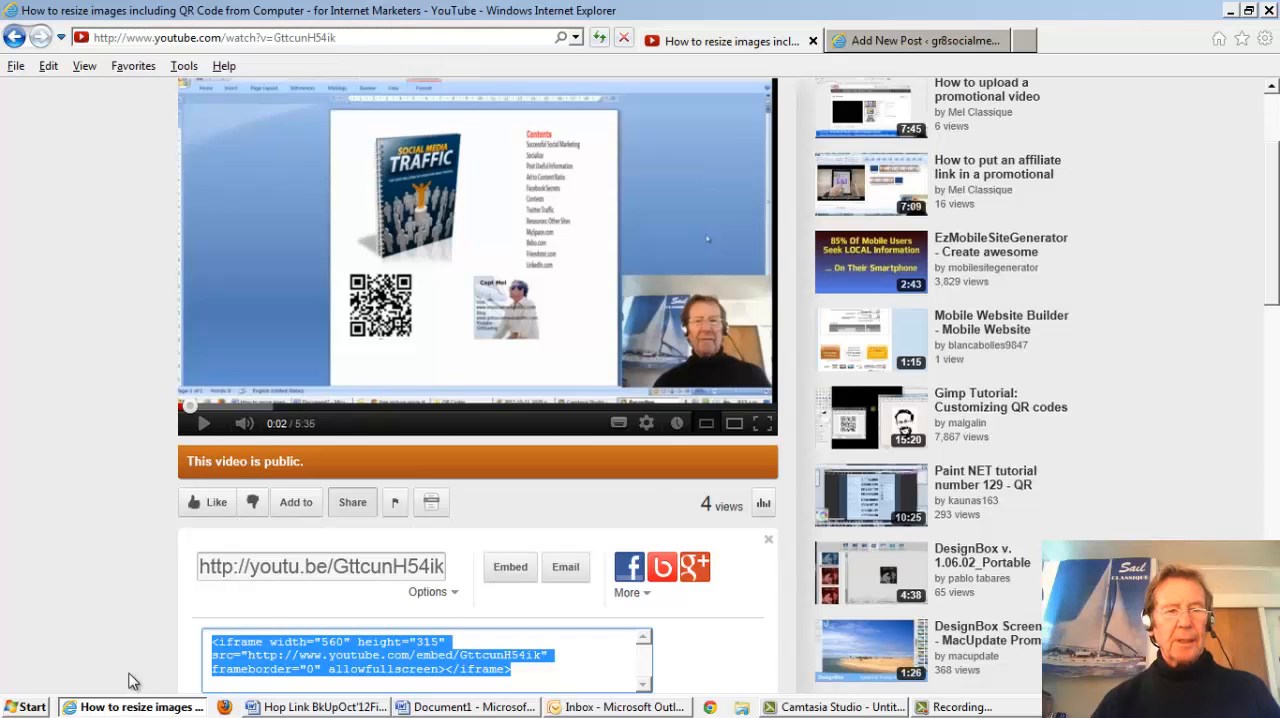
{"action": "left_click", "coordinate": [916, 41]}
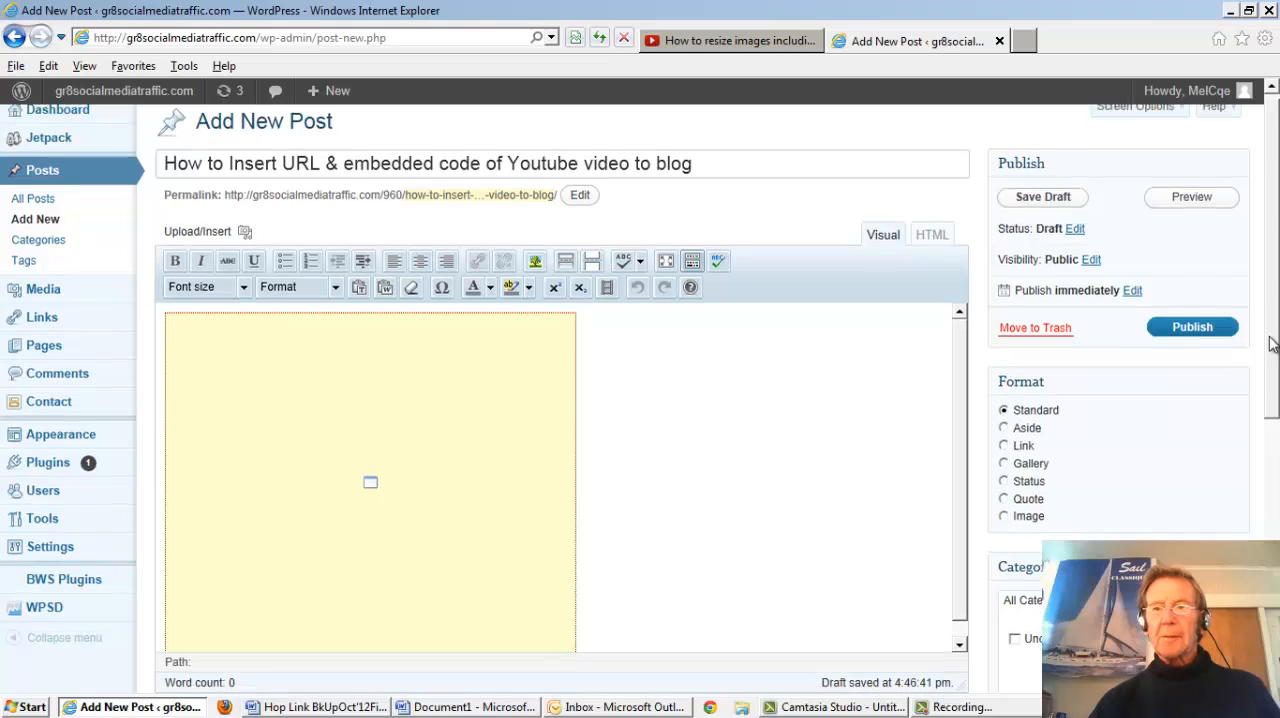
{"action": "scroll", "scroll_direction": "down", "scroll_amount": 3}
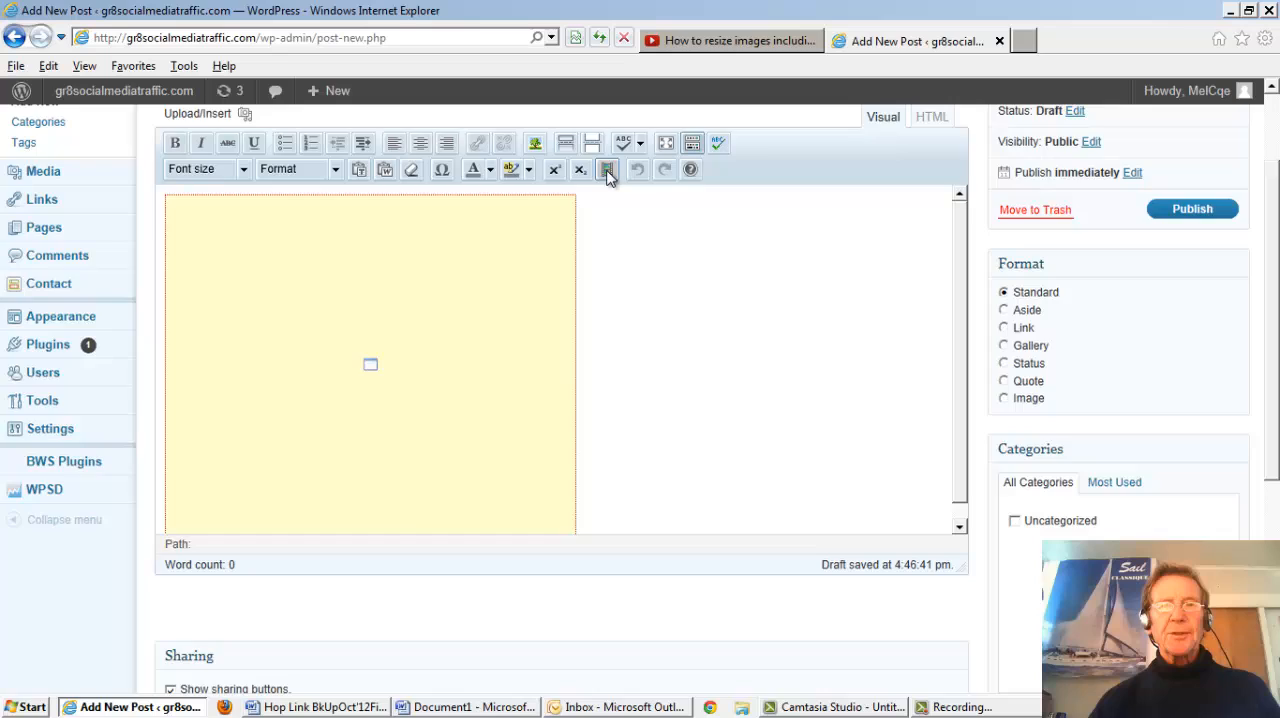
Paste the iframe code into the embed dialog's Source box and insert it below the first video.
{"action": "left_click", "coordinate": [607, 169]}
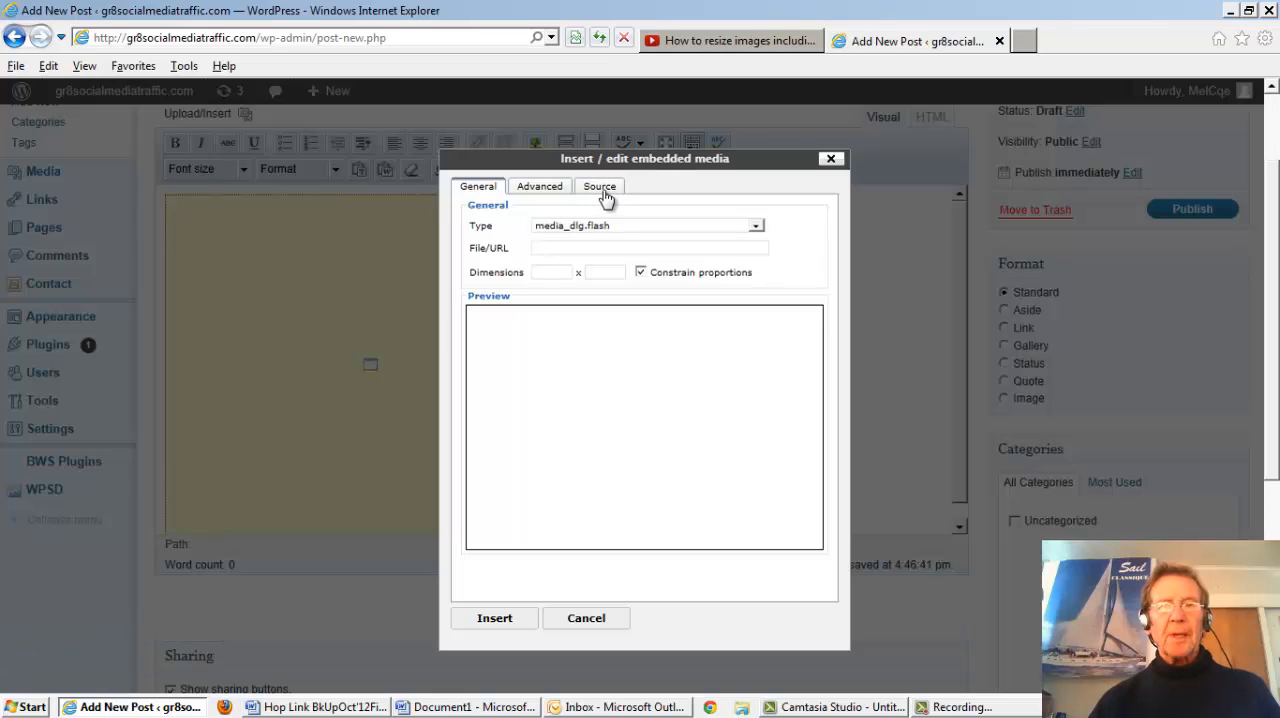
{"action": "left_click", "coordinate": [599, 186]}
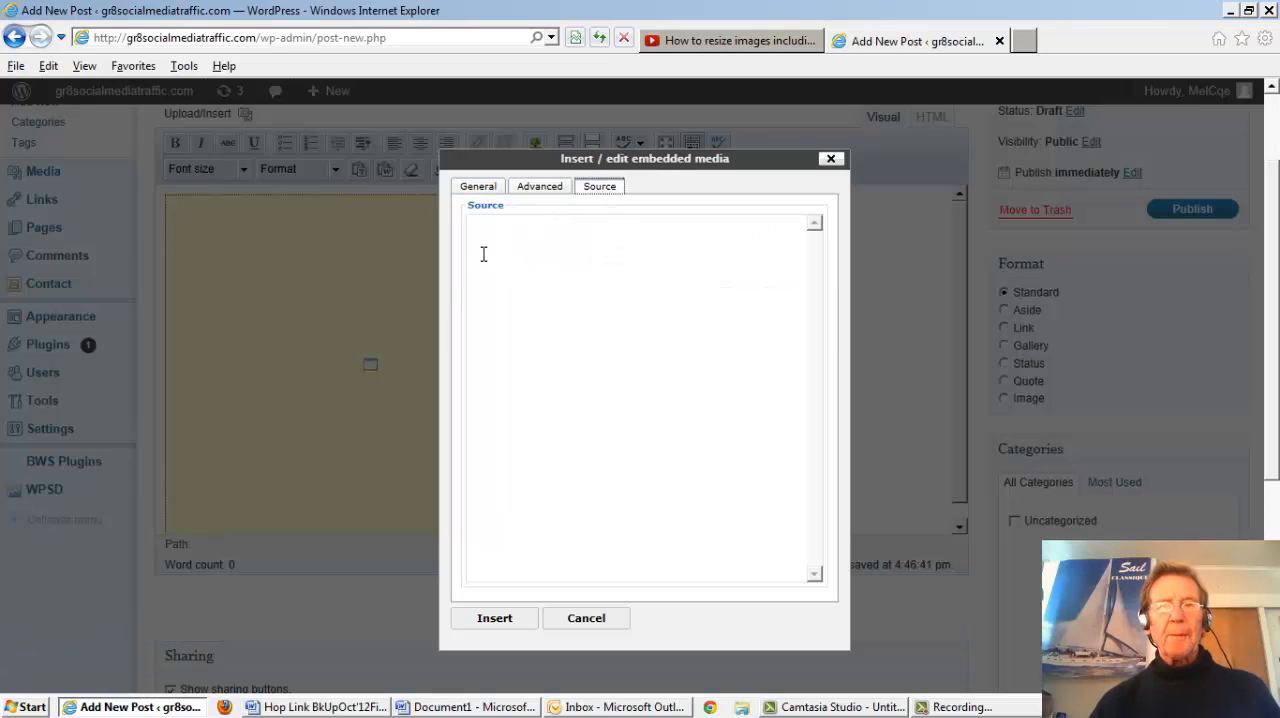
{"action": "right_click", "coordinate": [483, 254]}
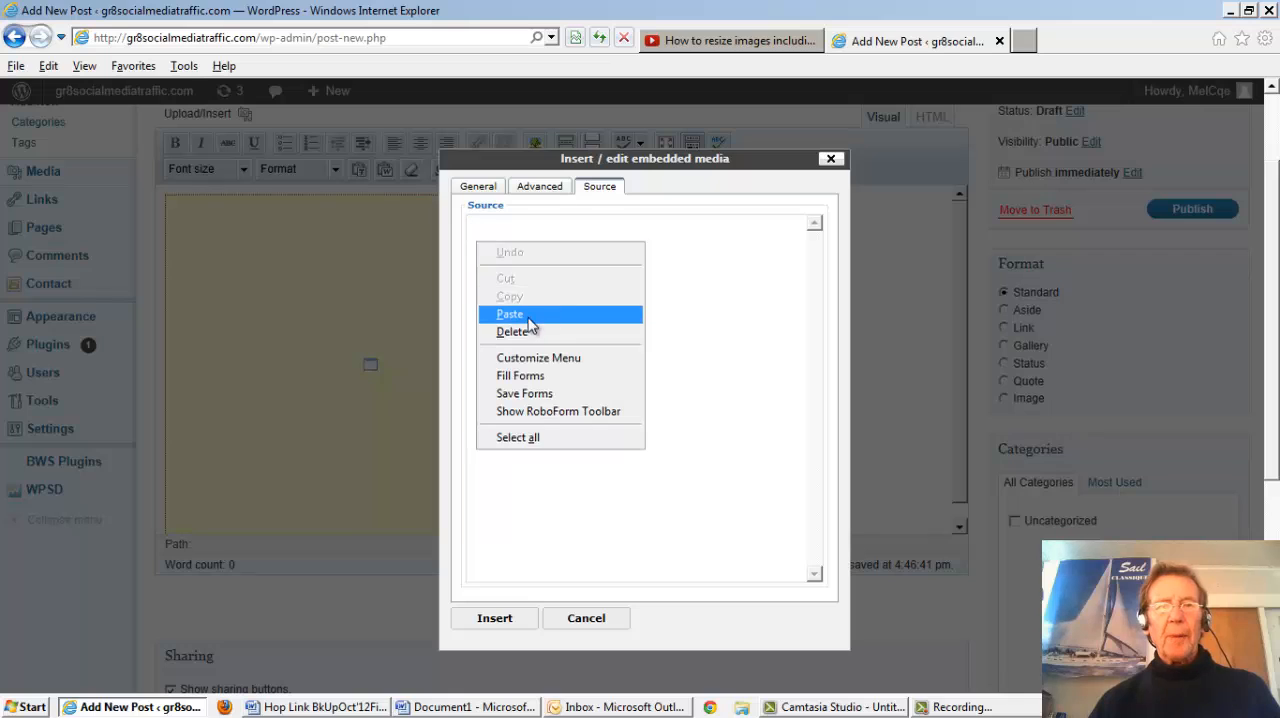
{"action": "left_click", "coordinate": [510, 314]}
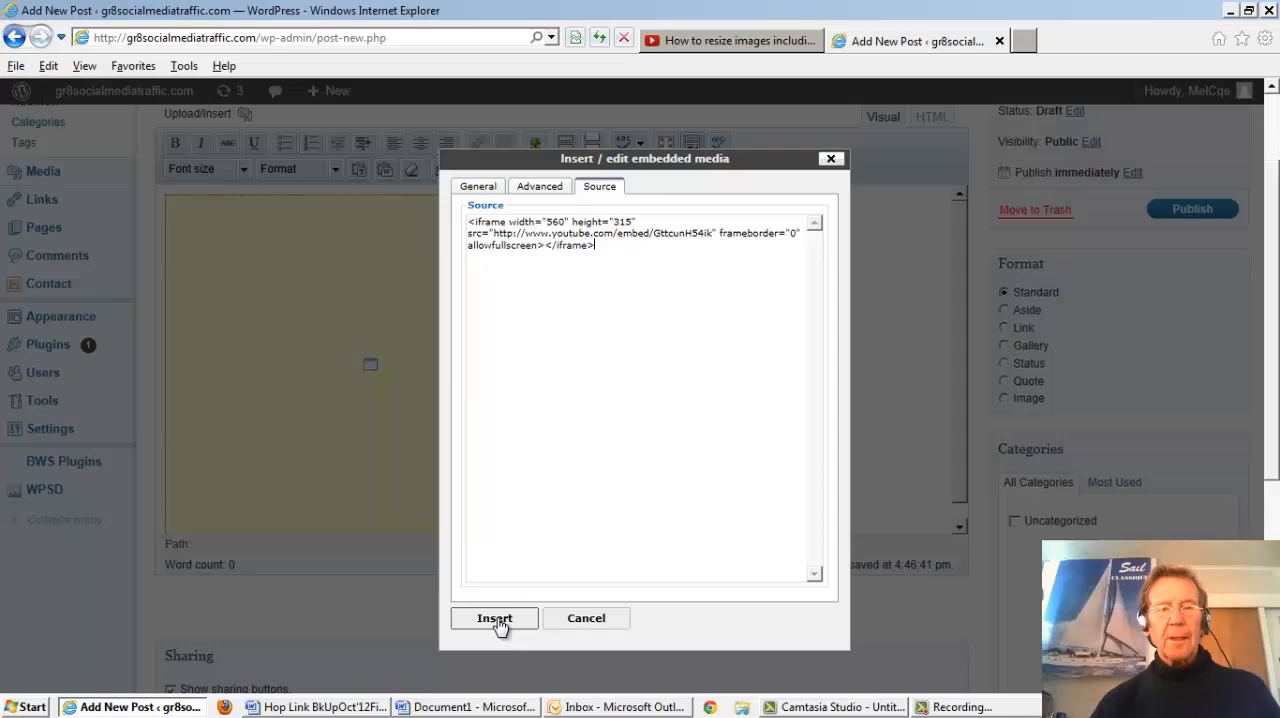
{"action": "left_click", "coordinate": [494, 618]}
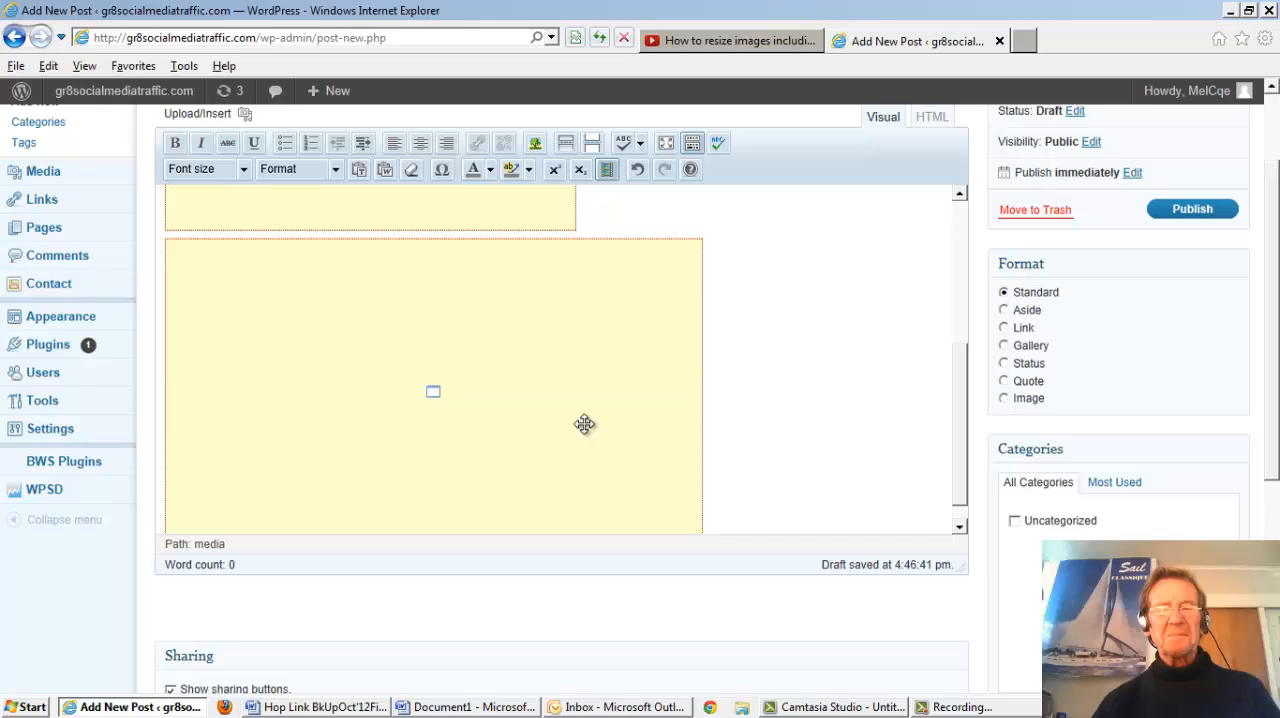
{"action": "mouse_move", "coordinate": [578, 423]}
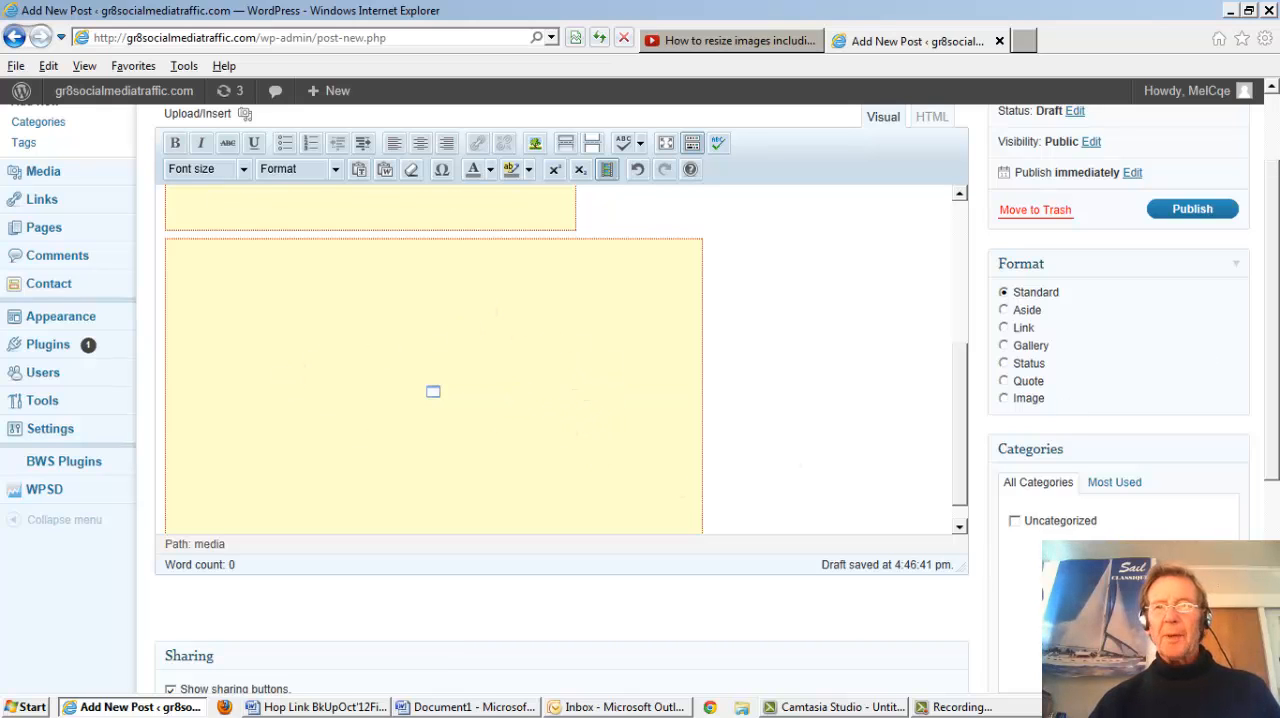
Publish the post and view its live page from the Post published notice.
{"action": "left_click", "coordinate": [1192, 209]}
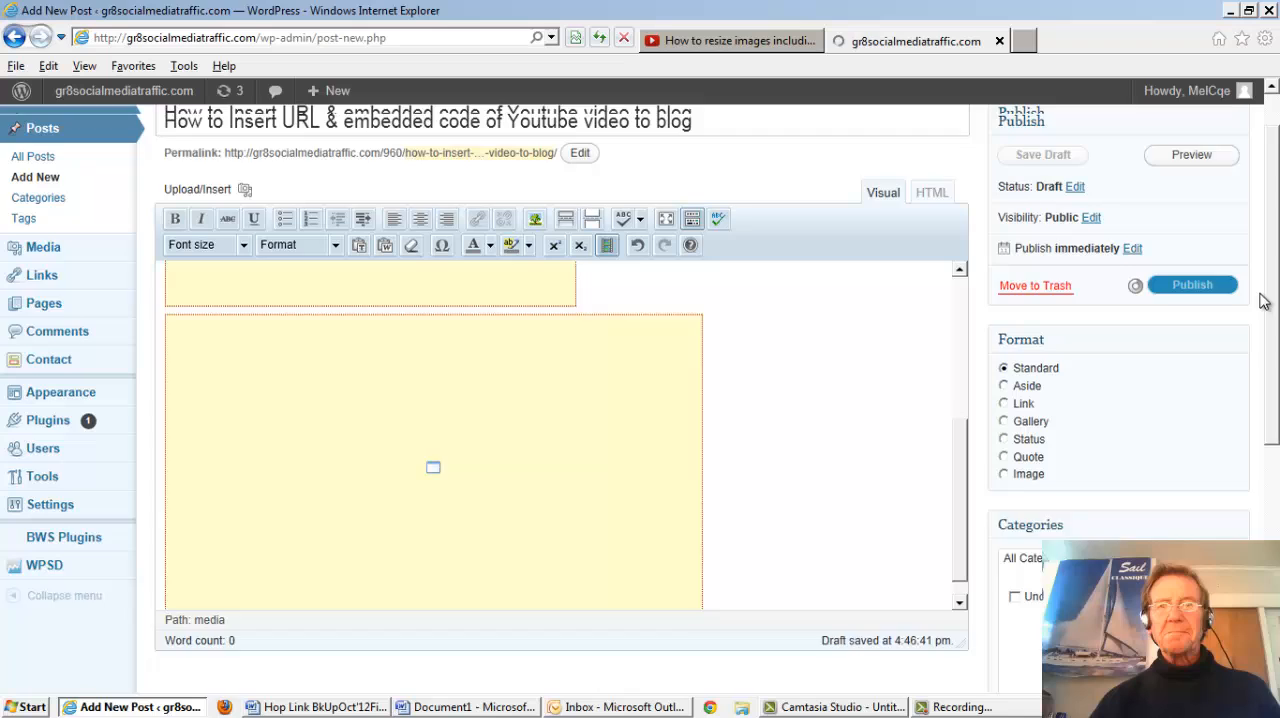
{"action": "left_click", "coordinate": [1192, 284]}
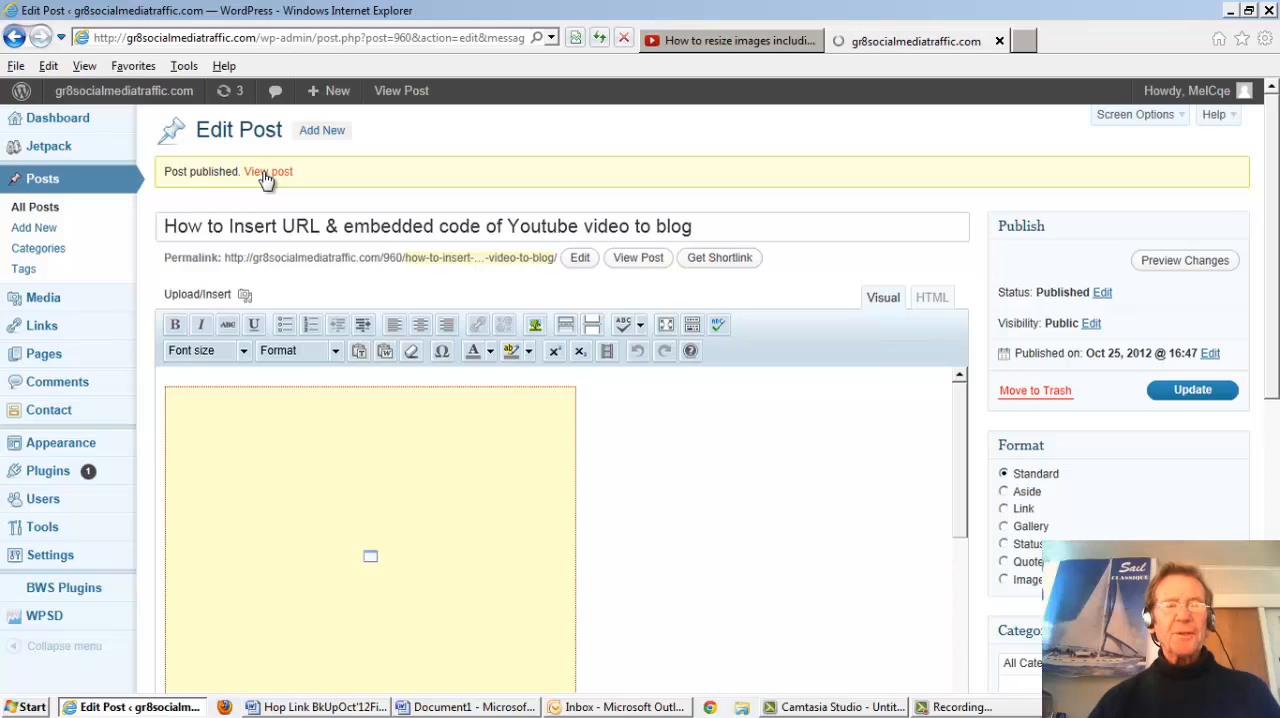
{"action": "left_click", "coordinate": [267, 171]}
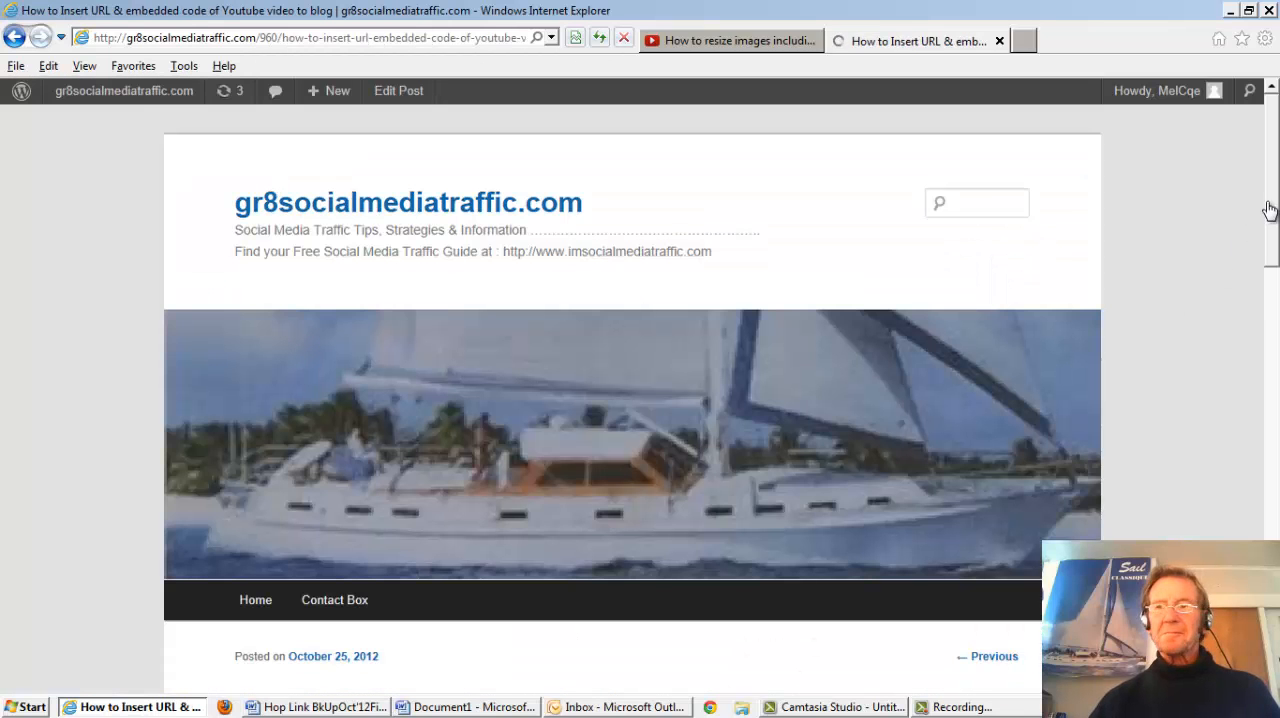
{"action": "scroll", "scroll_direction": "down", "scroll_amount": 3}
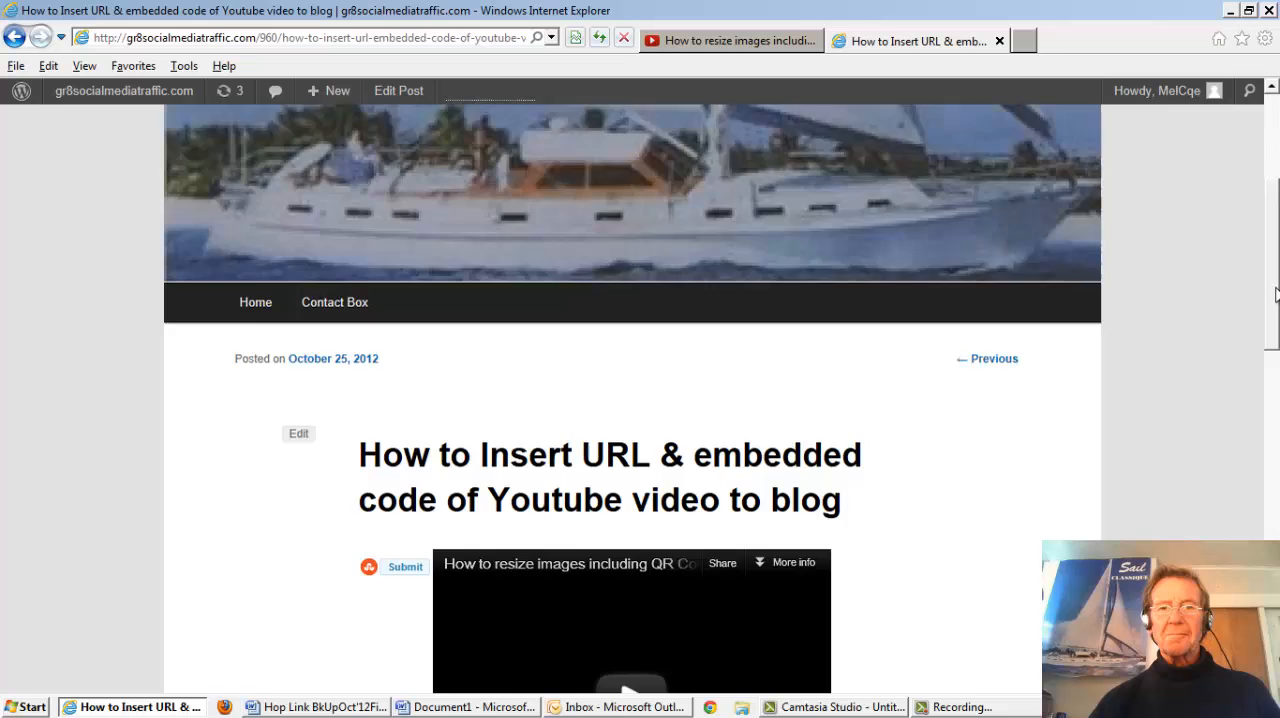
{"action": "scroll", "scroll_direction": "down", "scroll_amount": 3}
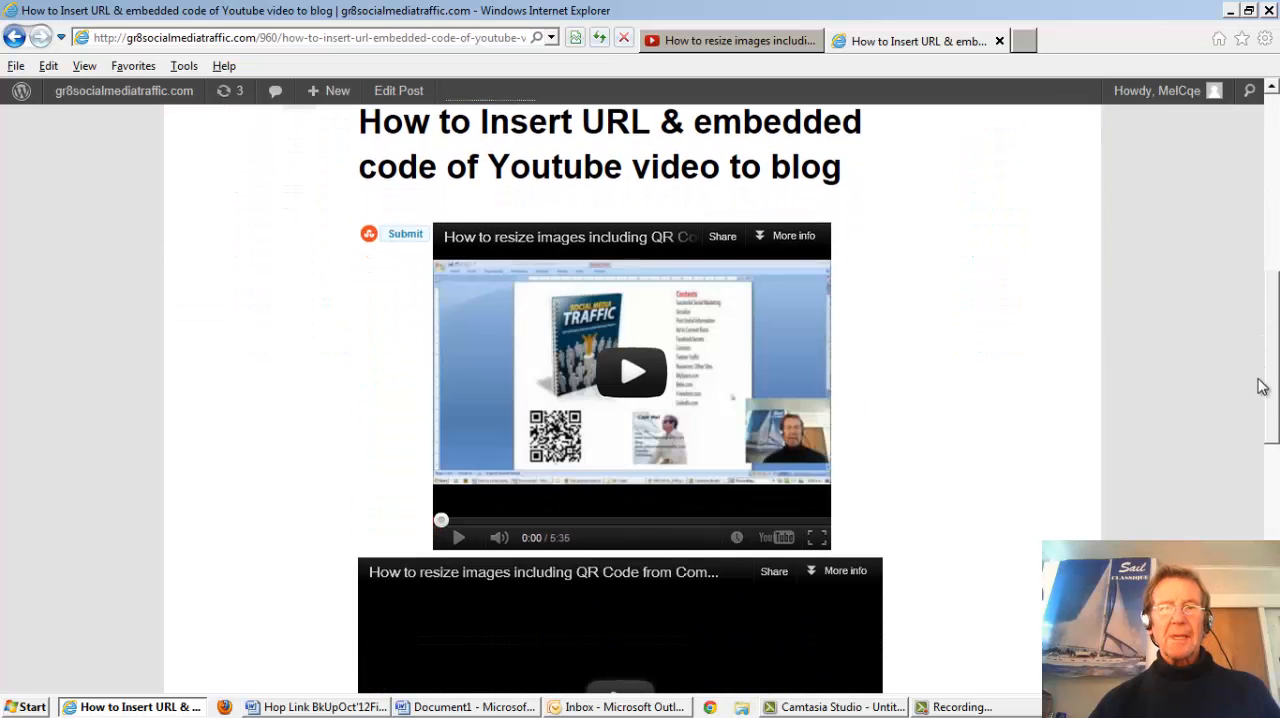
{"action": "scroll", "scroll_direction": "down", "scroll_amount": 3}
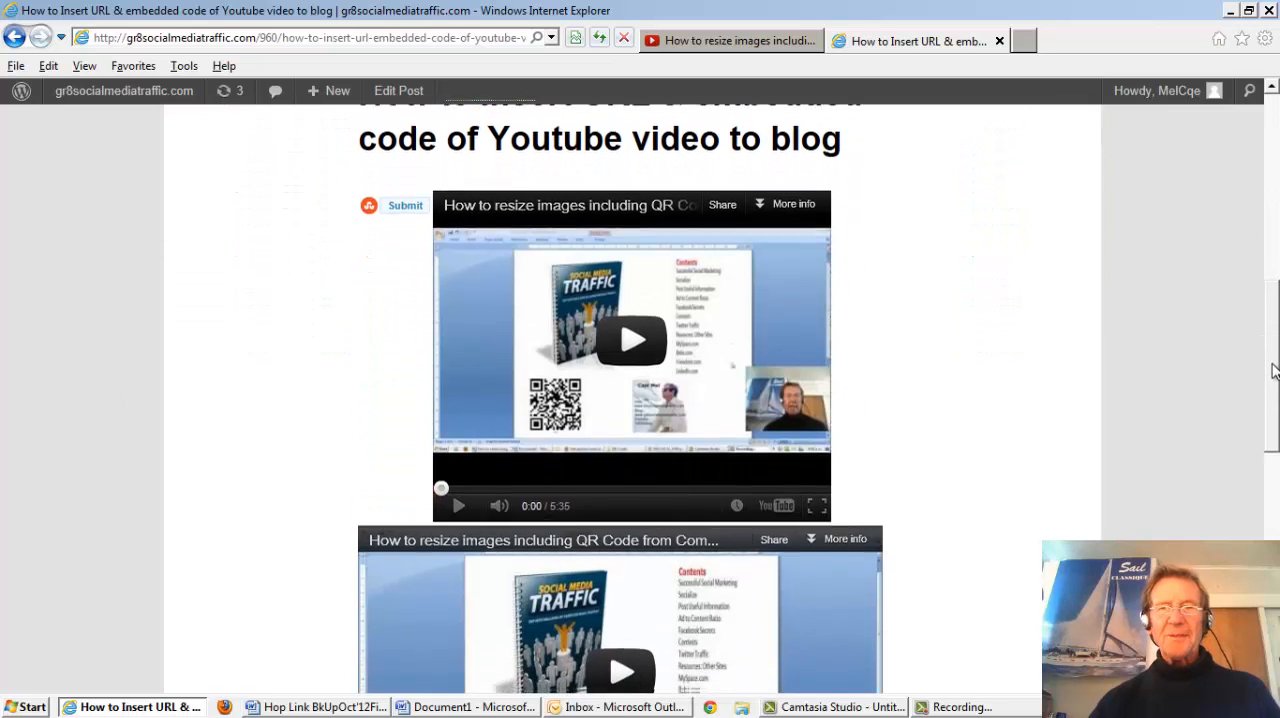
{"action": "scroll", "scroll_direction": "down", "scroll_amount": 3}
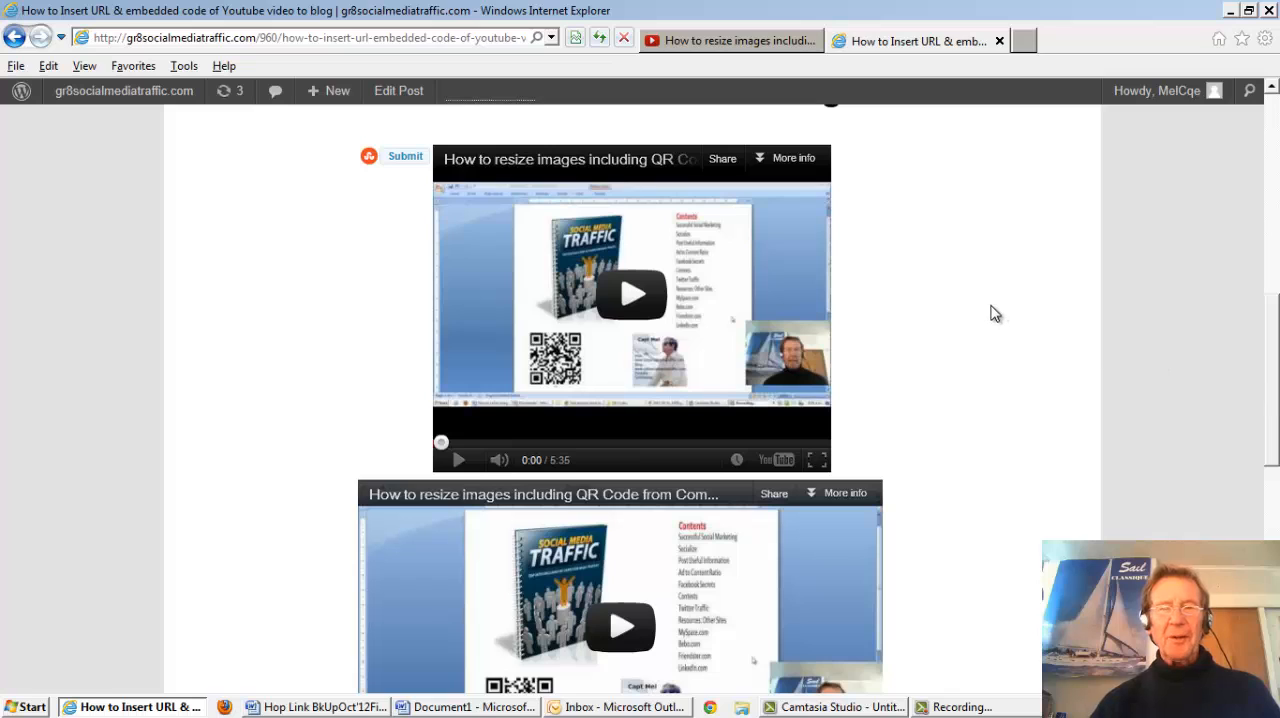
{"action": "mouse_move", "coordinate": [979, 347]}
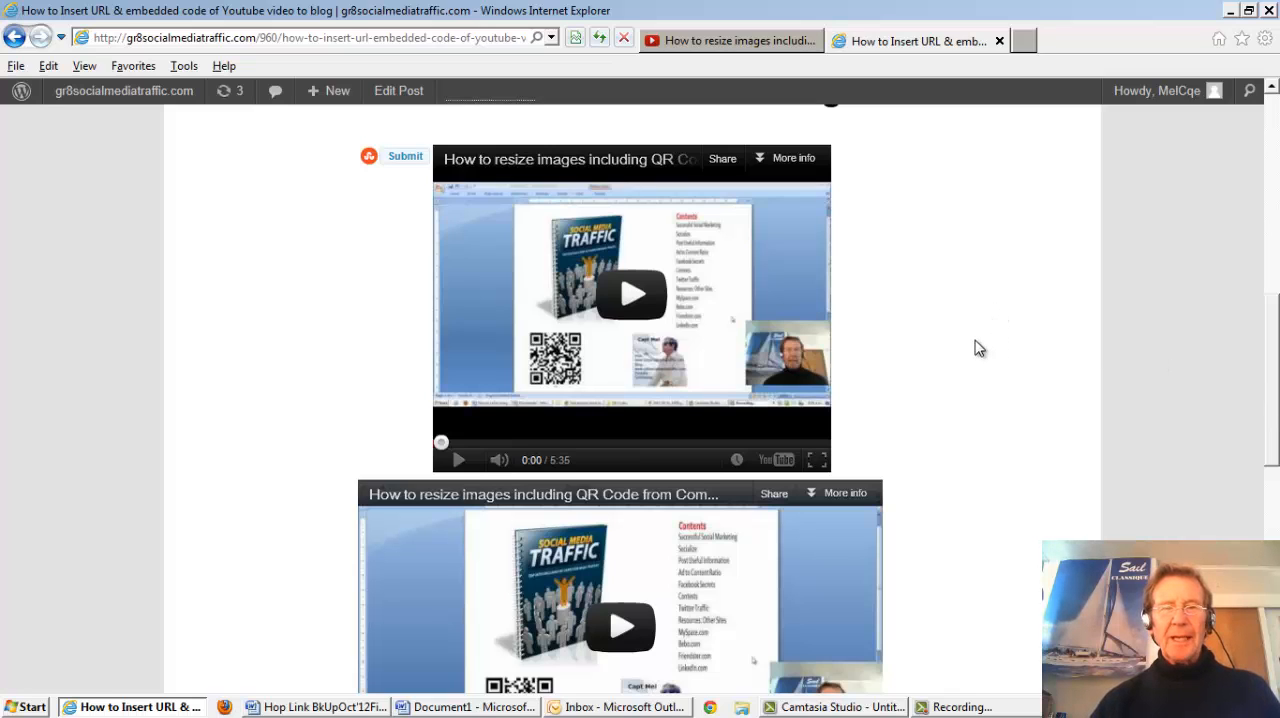
{"action": "mouse_move", "coordinate": [903, 289]}
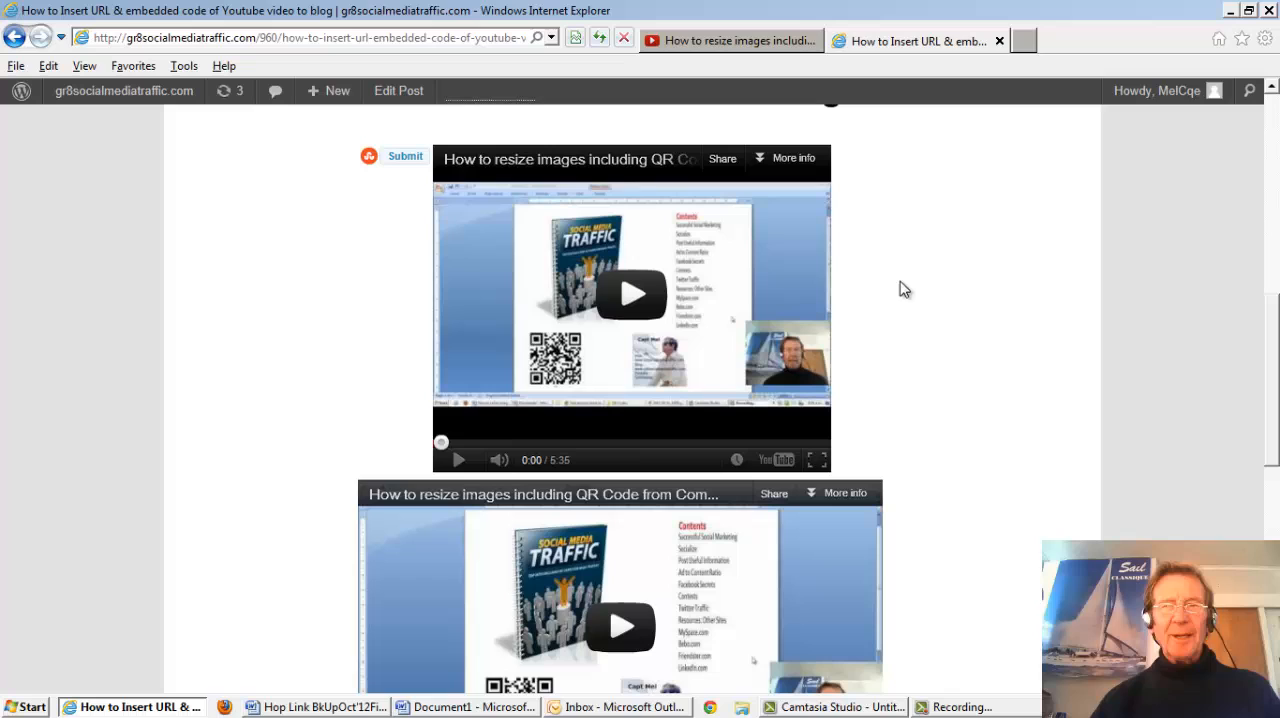
{"action": "mouse_move", "coordinate": [632, 293]}
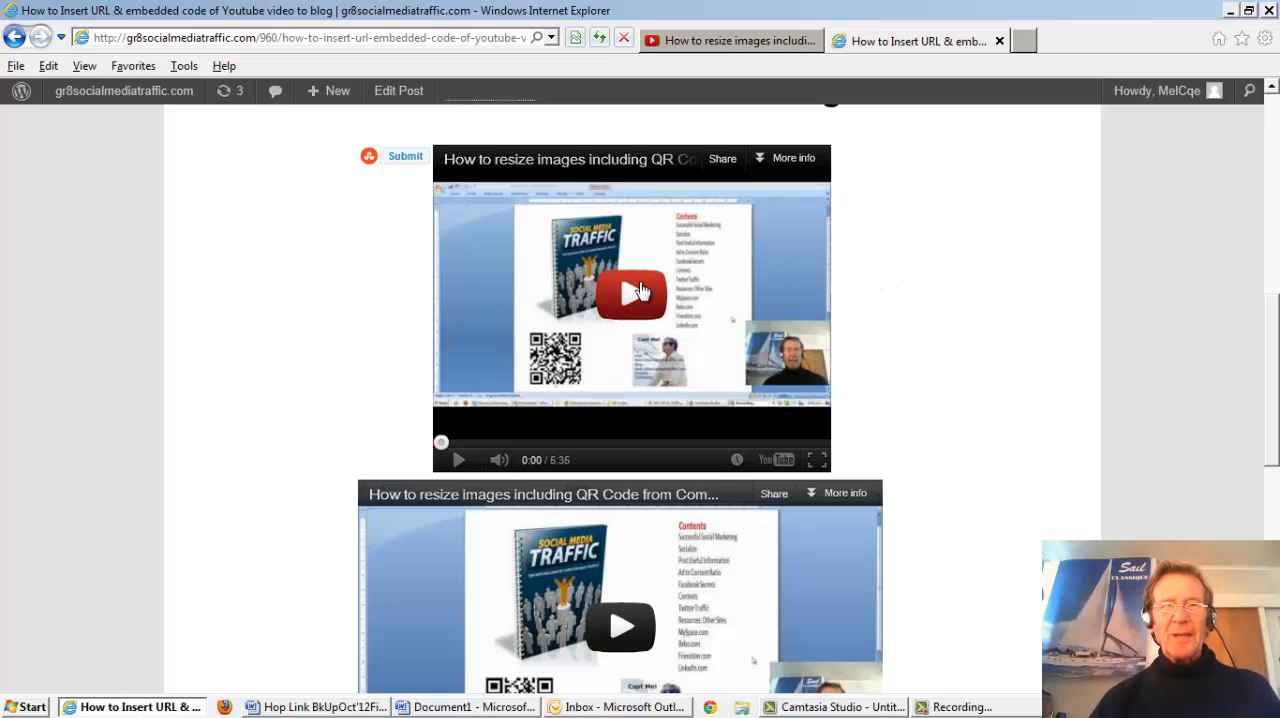
{"action": "mouse_move", "coordinate": [793, 288]}
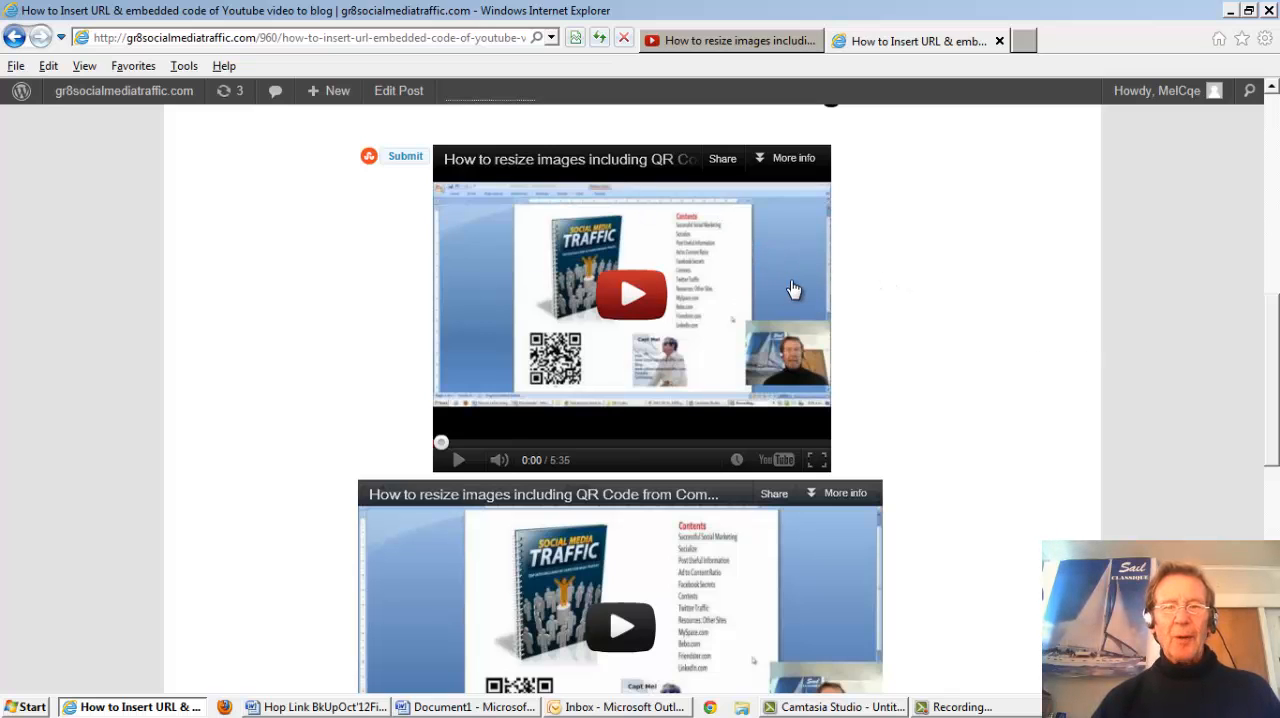
{"action": "scroll", "scroll_direction": "down", "scroll_amount": 3}
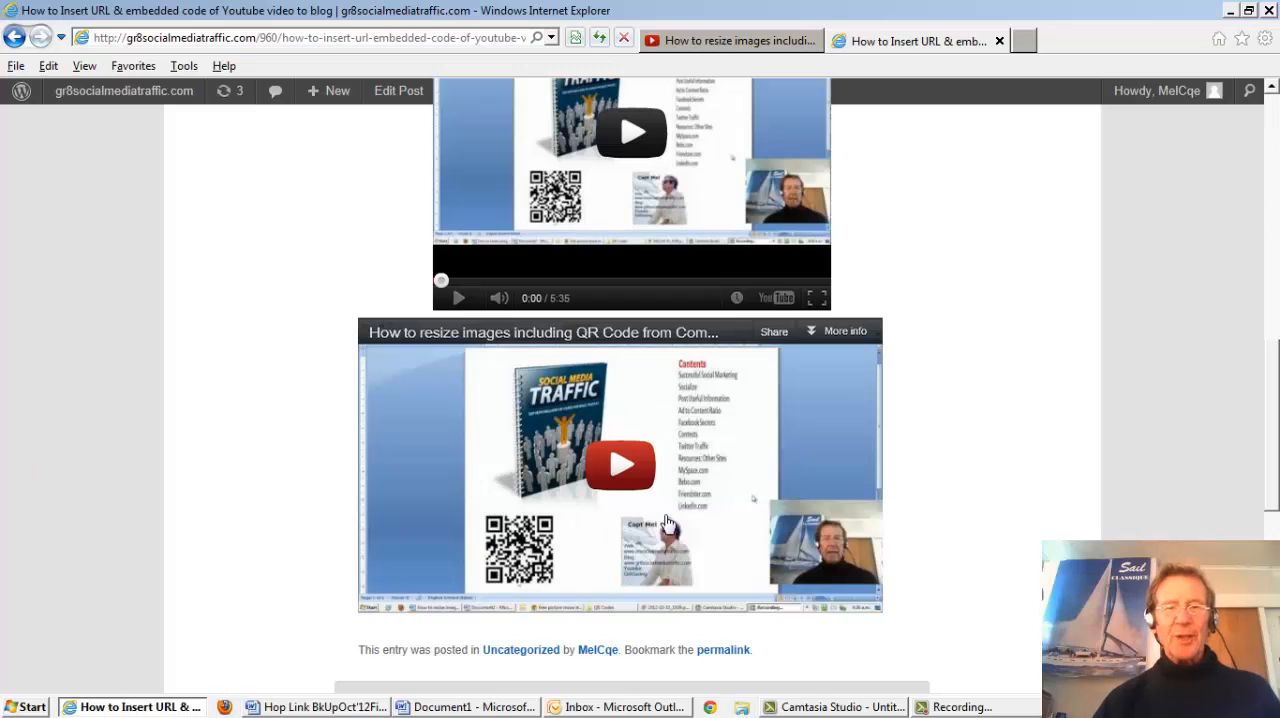
{"action": "mouse_move", "coordinate": [702, 522]}
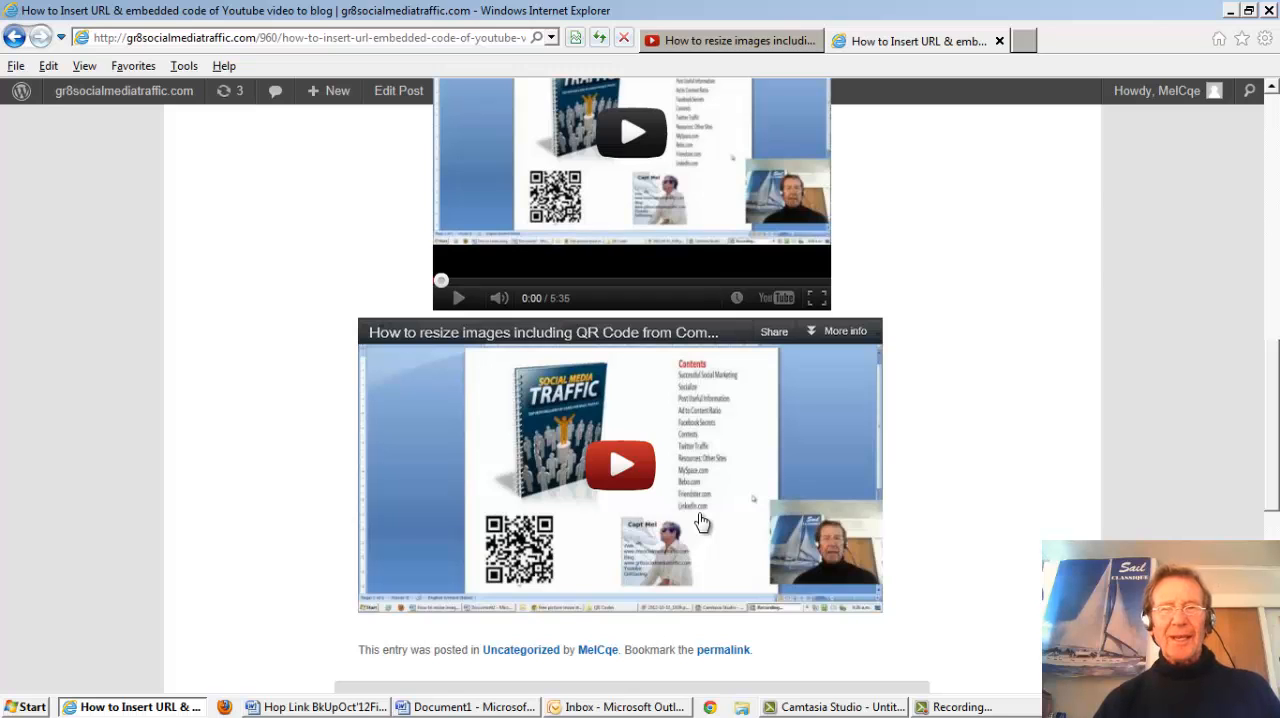
{"action": "mouse_move", "coordinate": [570, 150]}
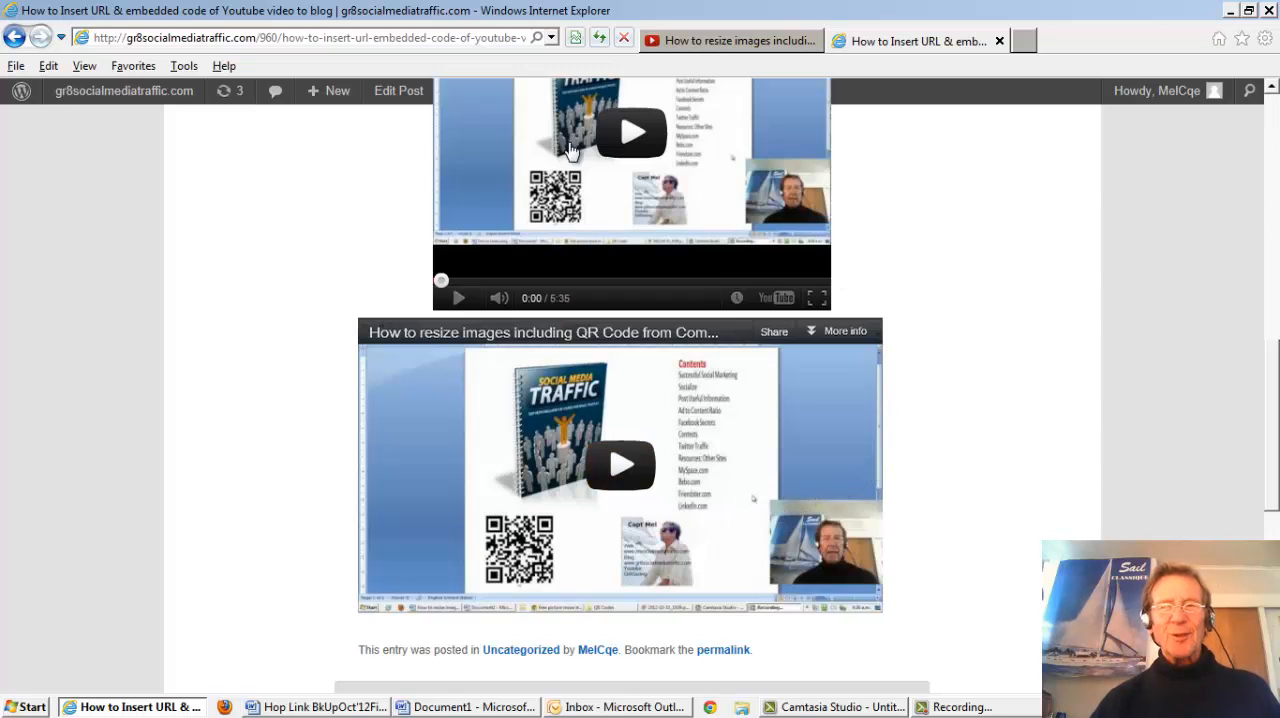
{"action": "mouse_move", "coordinate": [760, 485]}
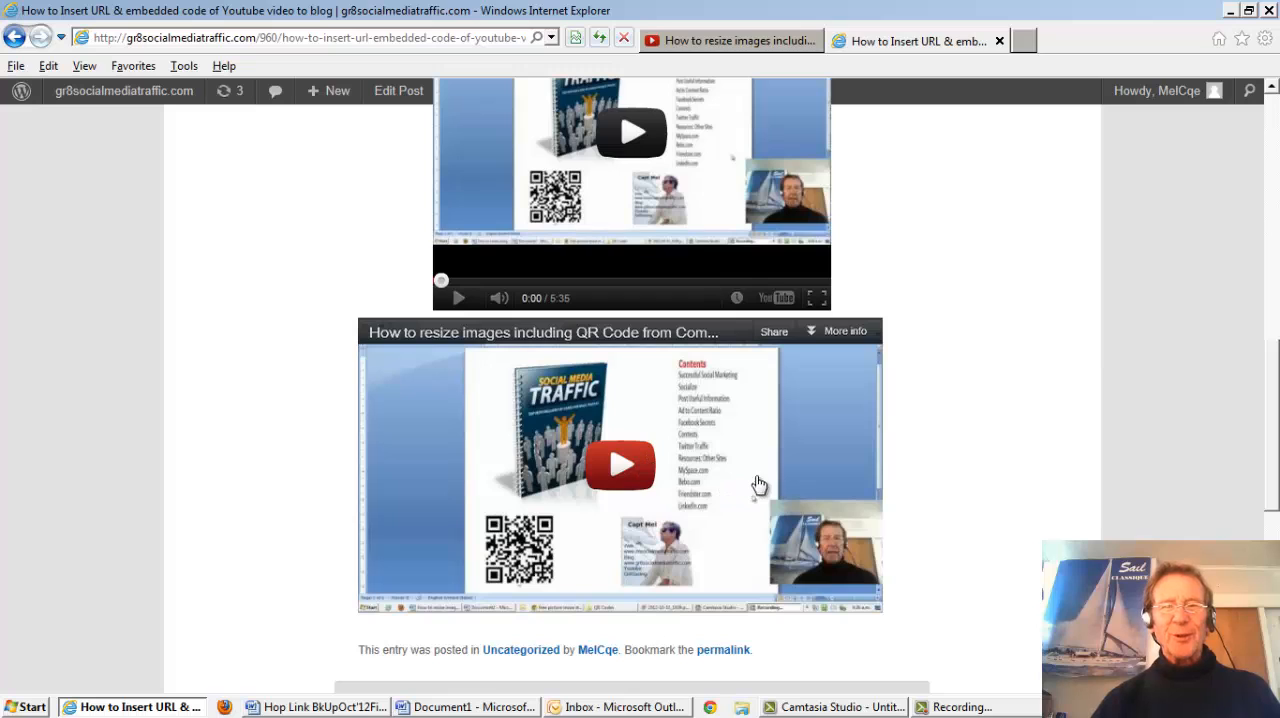
{"action": "mouse_move", "coordinate": [767, 477]}
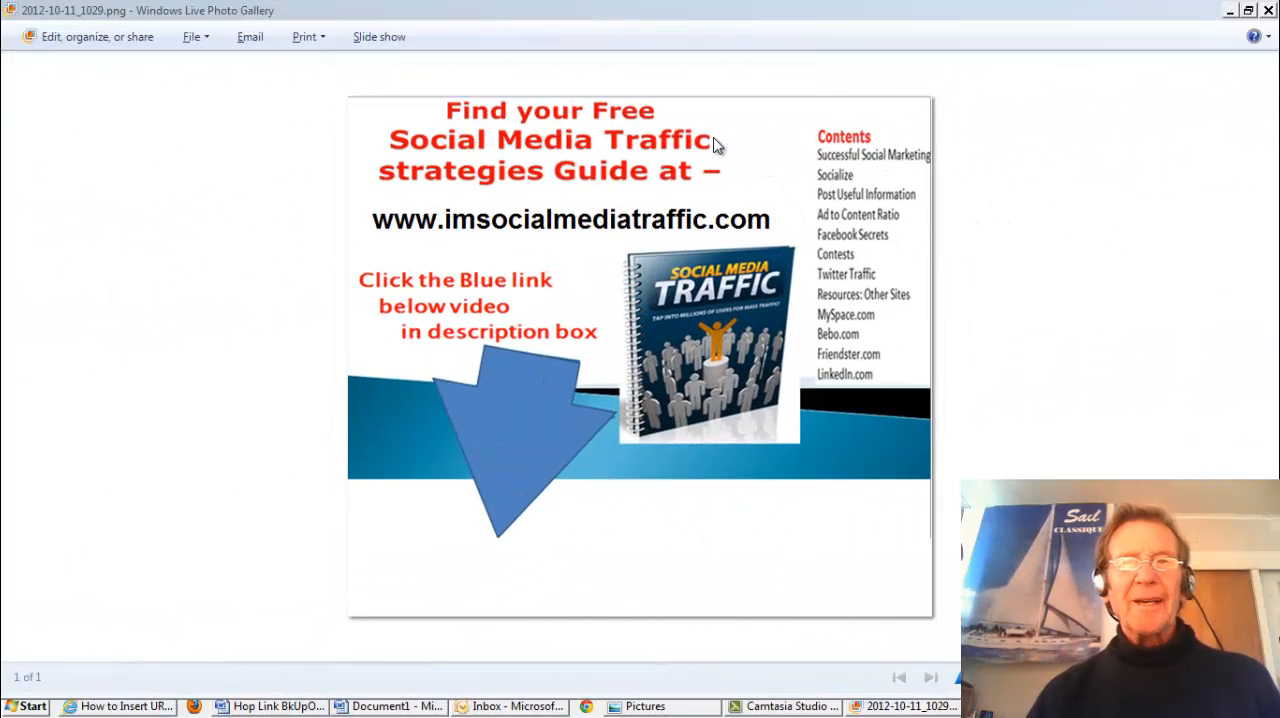
{"action": "mouse_move", "coordinate": [458, 250]}
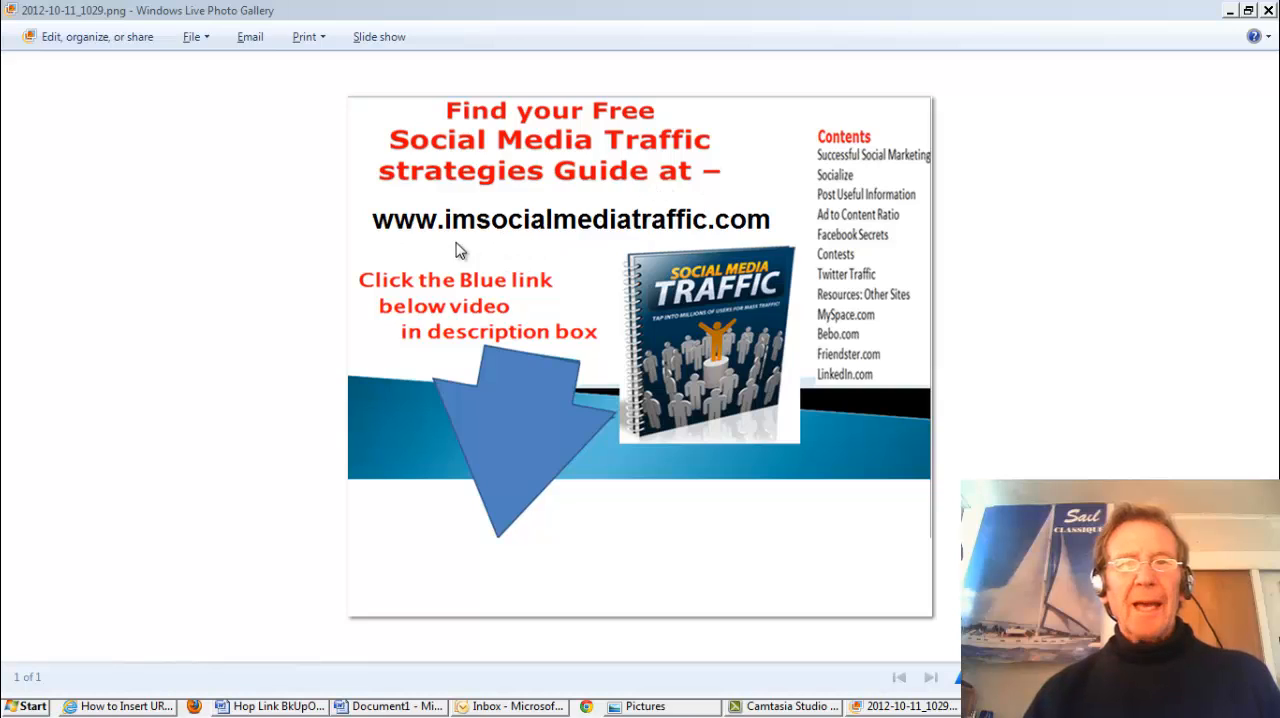
{"action": "mouse_move", "coordinate": [710, 238]}
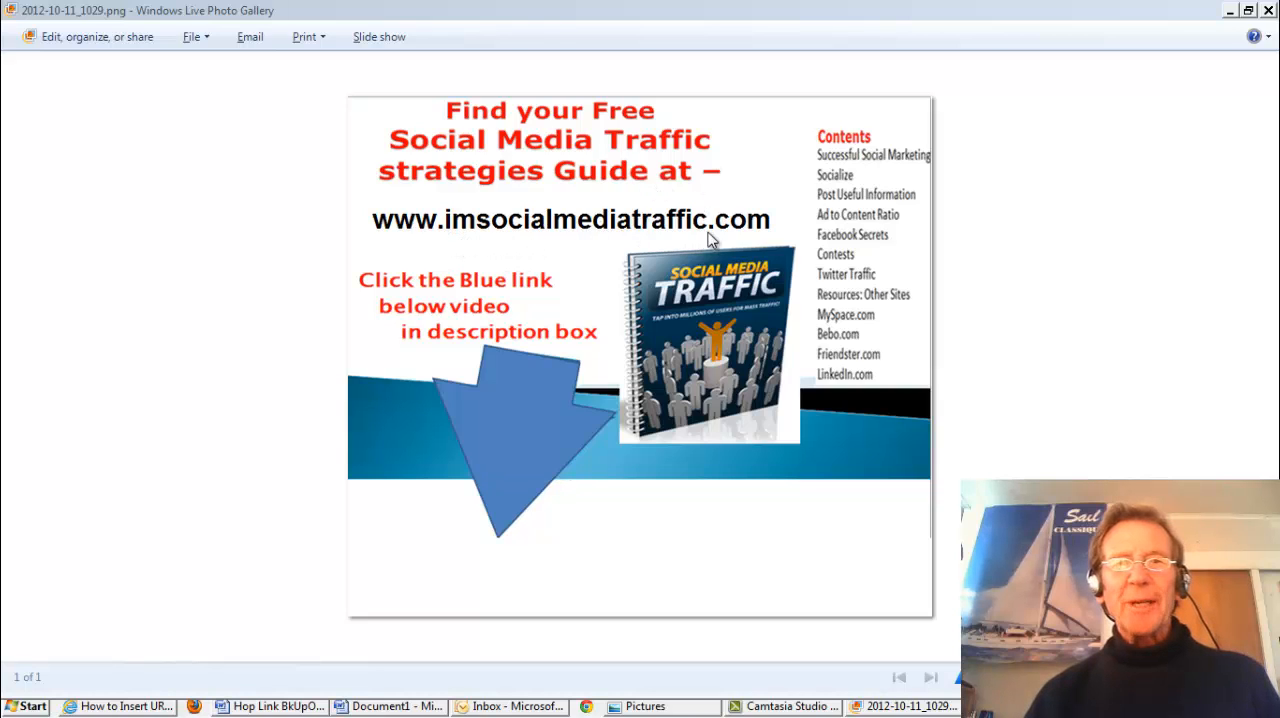
{"action": "mouse_move", "coordinate": [728, 248]}
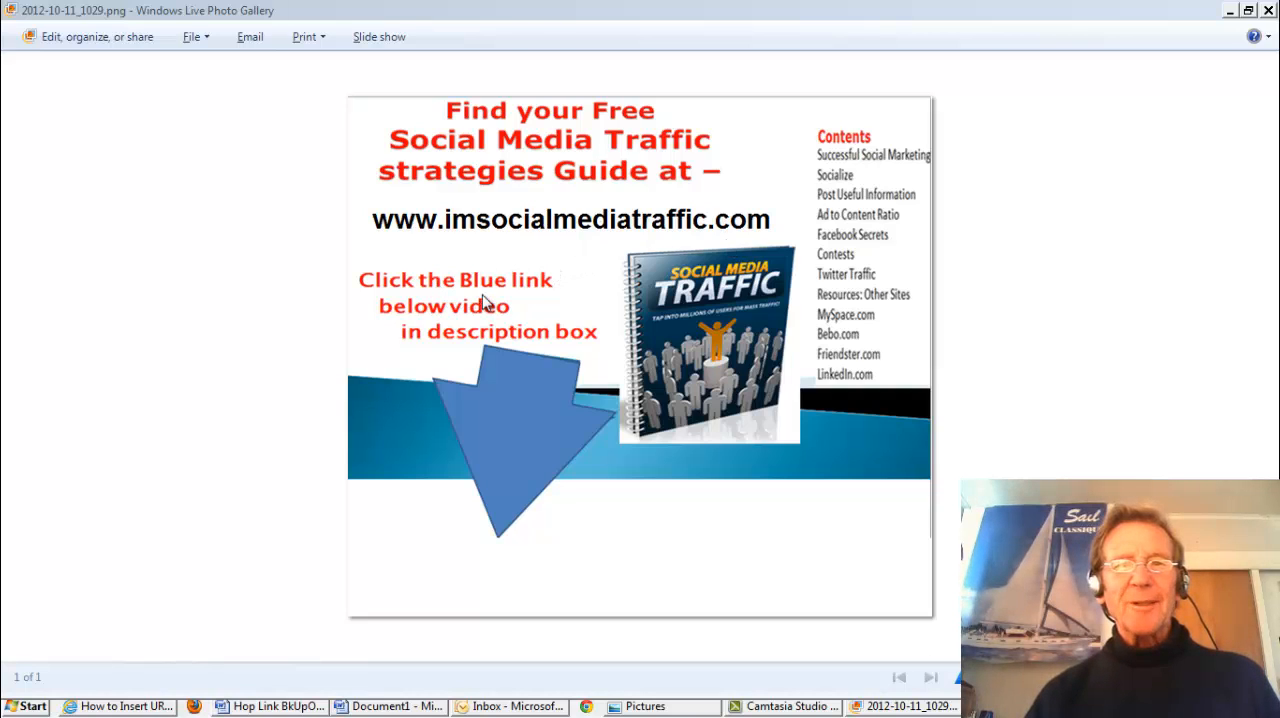
{"action": "mouse_move", "coordinate": [490, 318]}
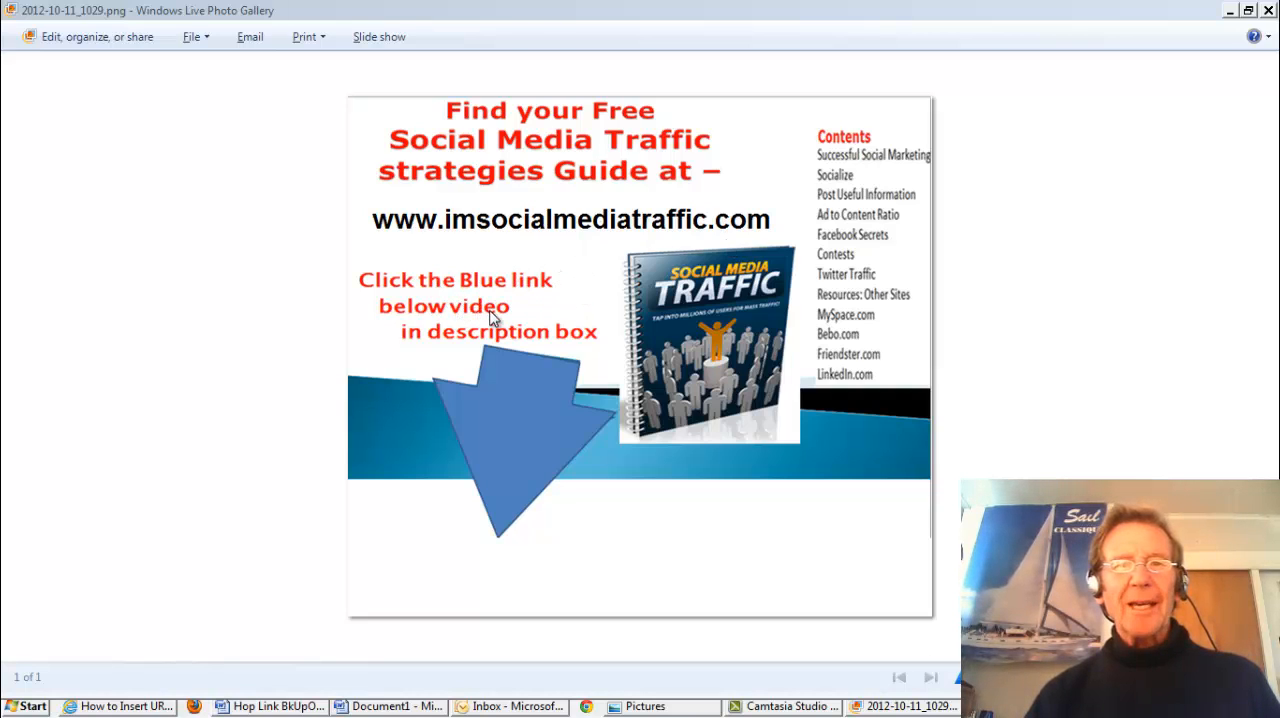
{"action": "mouse_move", "coordinate": [505, 460]}
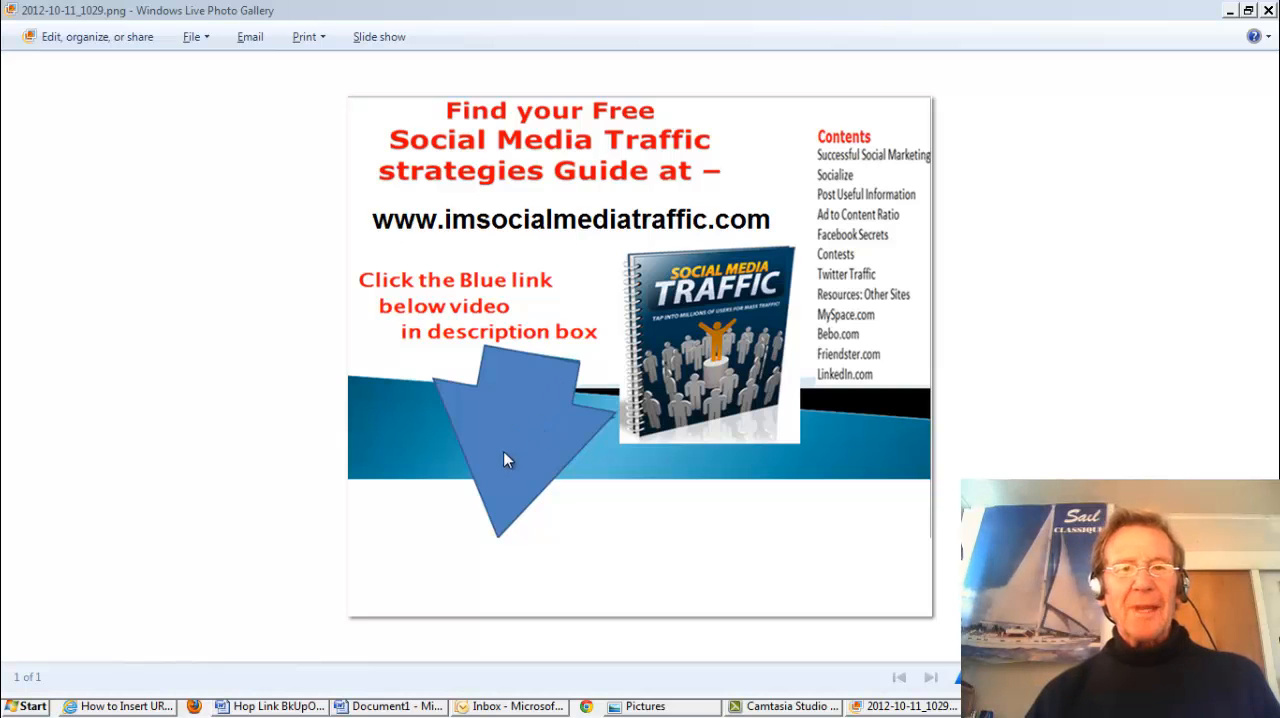